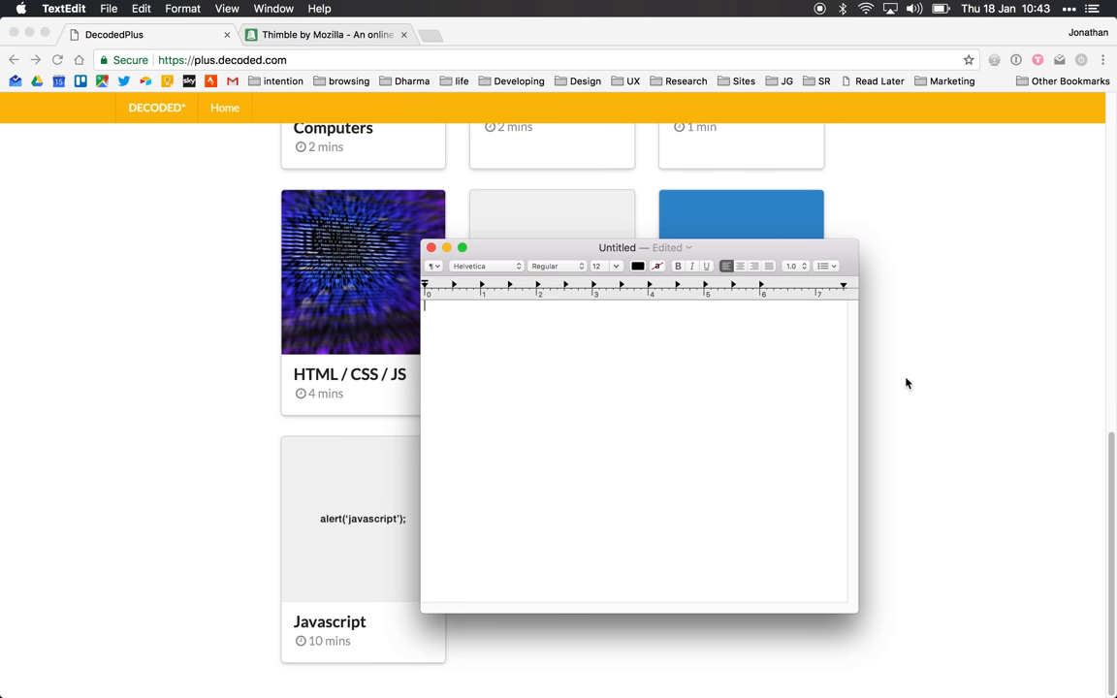
Step: Write an opening <html> tag in the blank TextEdit document
text(<)
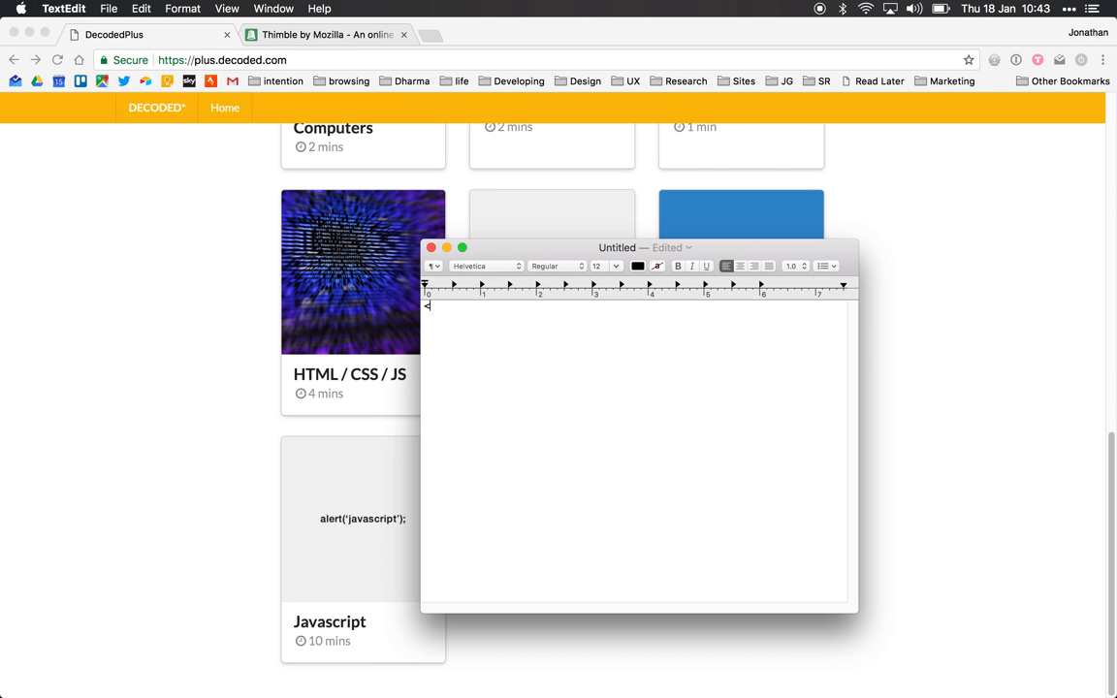
text(<html>)
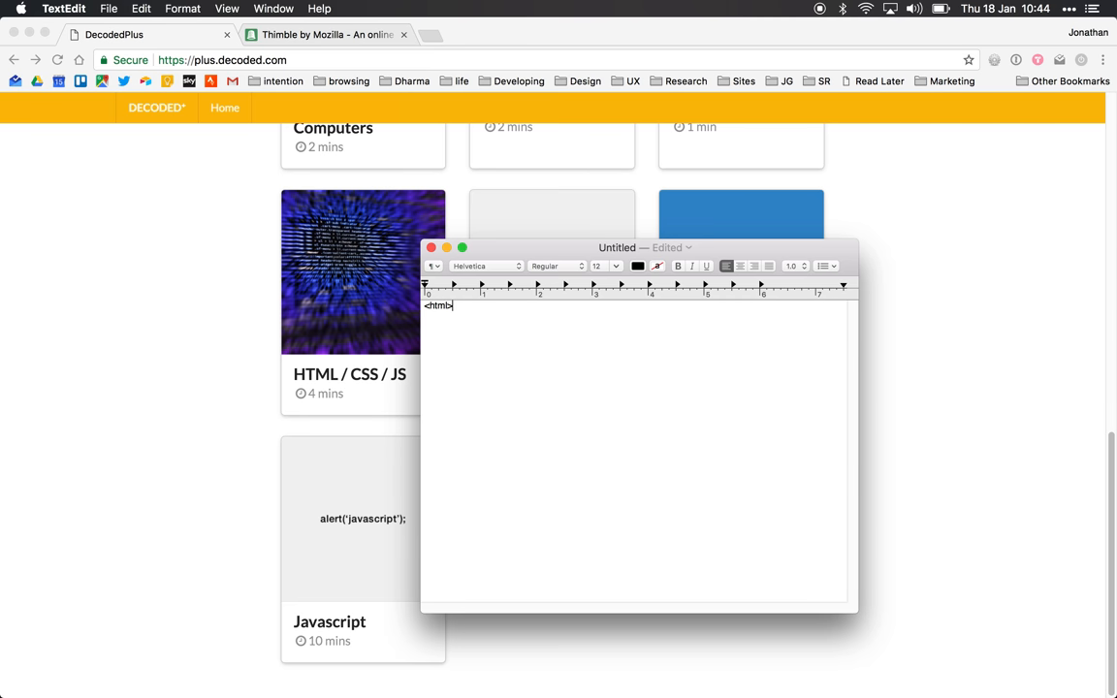
key(Return)
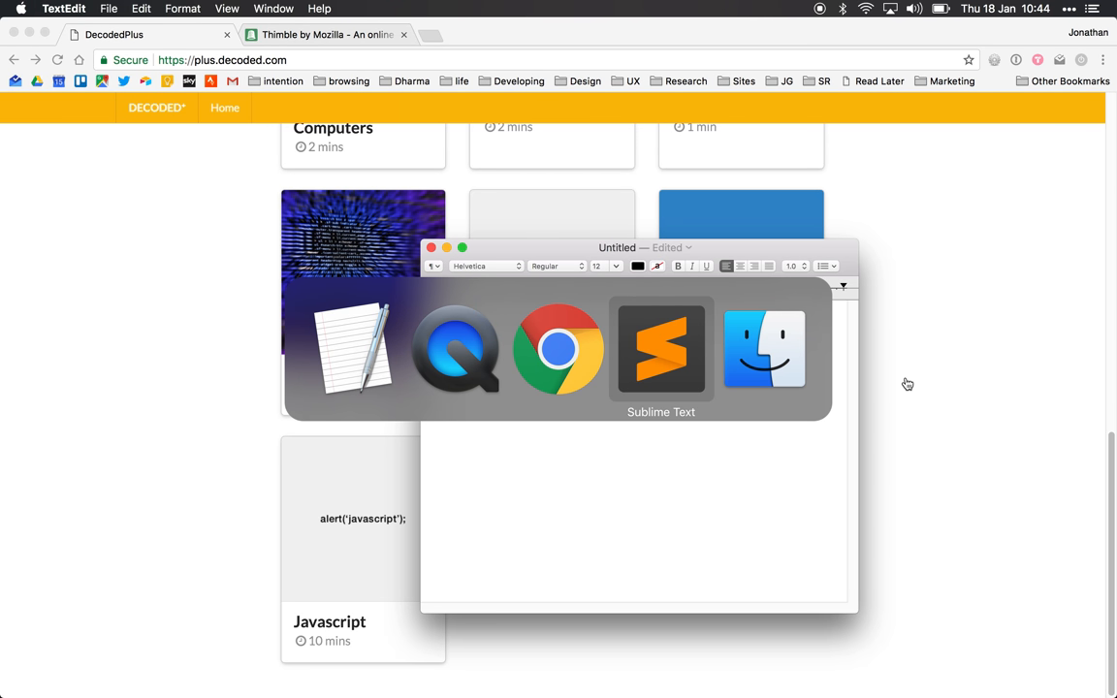
Step: Write an <html> tag with an empty body element in the untitled Sublime file
click(659, 349)
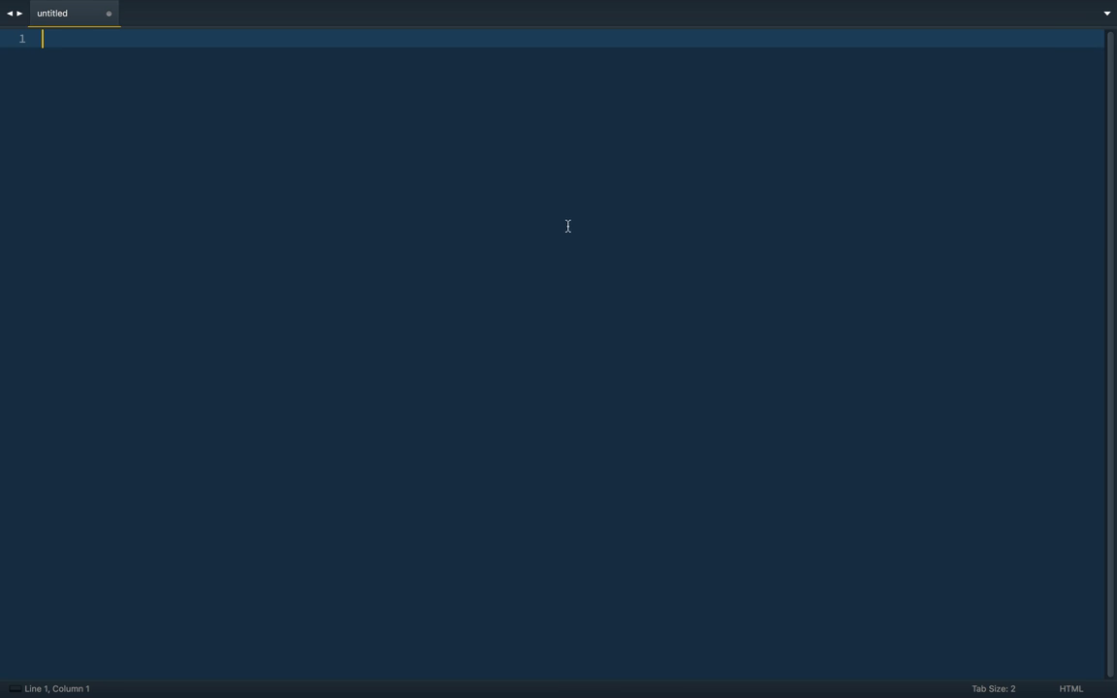
mouse_move(572, 215)
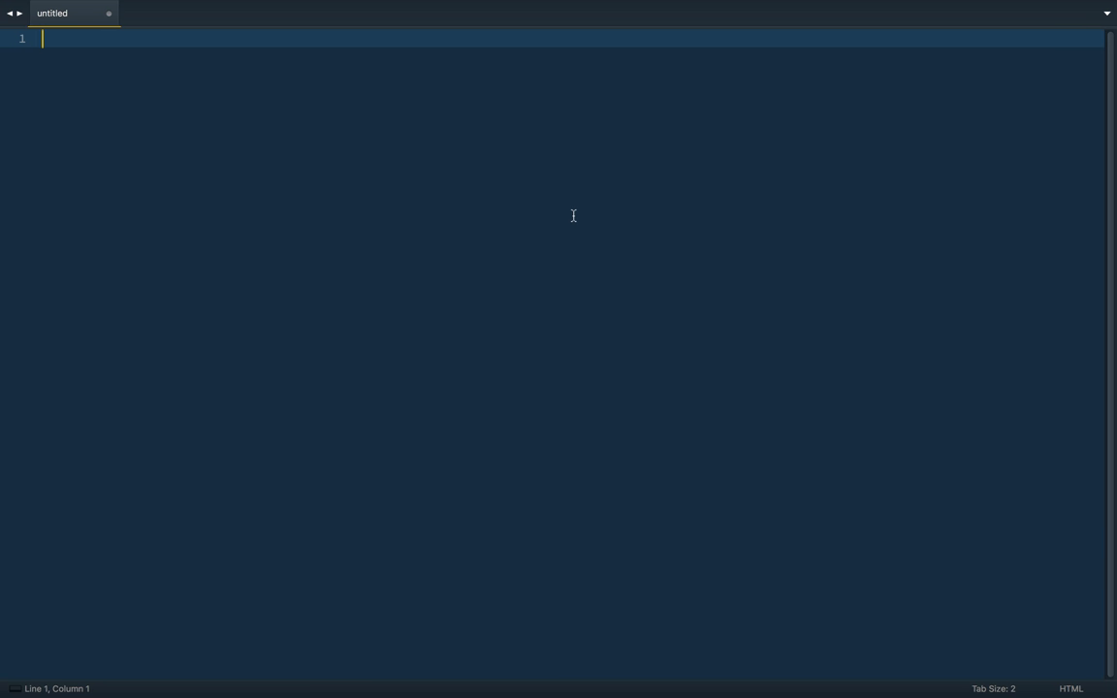
text(<html>)
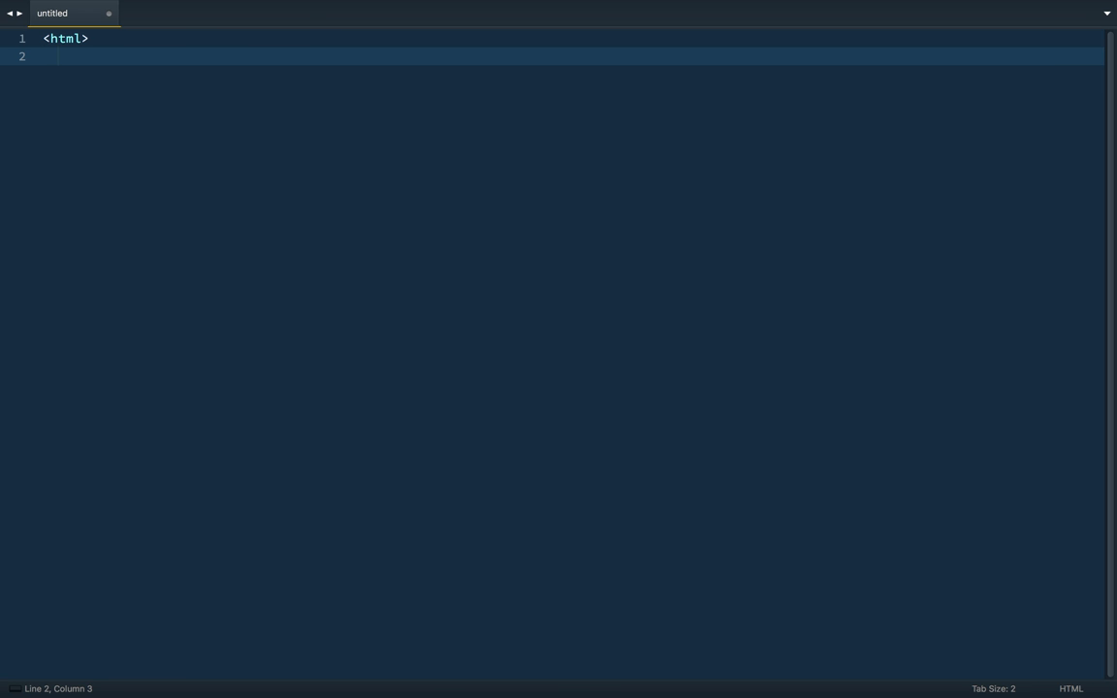
text(body>)
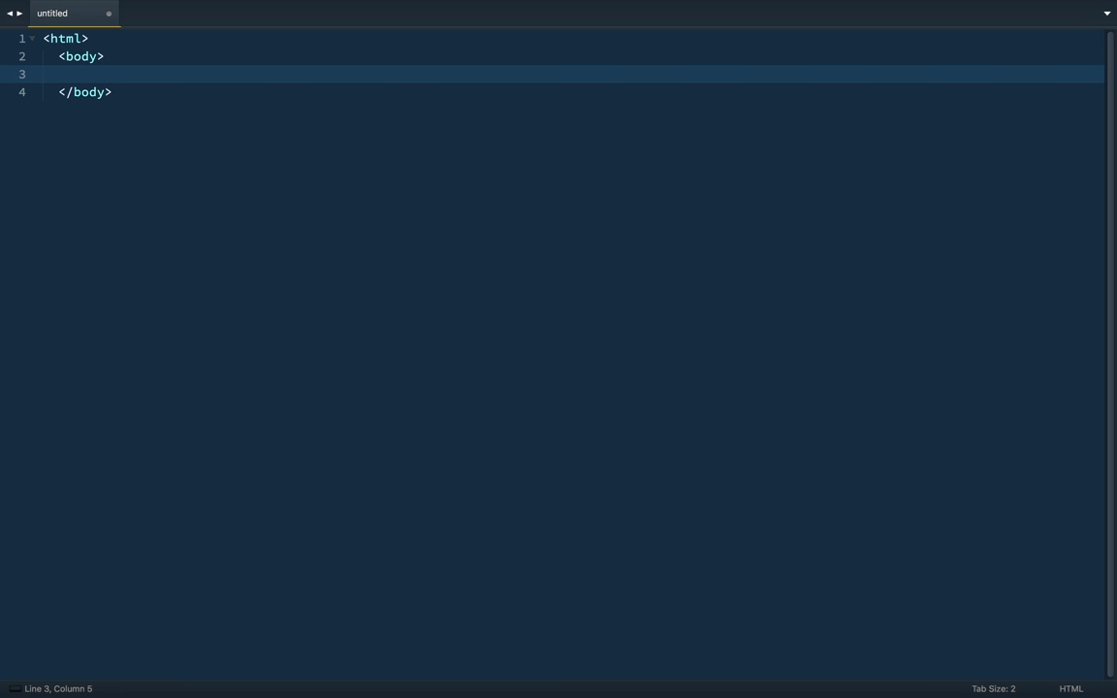
mouse_move(113, 74)
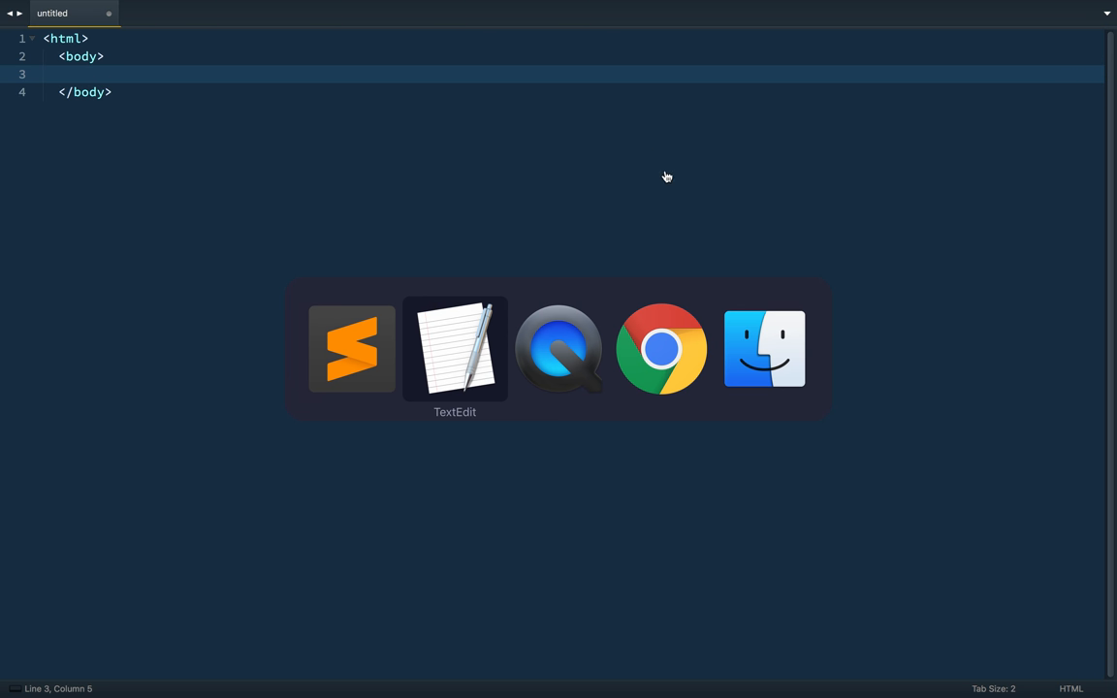
Step: Bring Google Chrome forward showing the DecodedPlus course page
click(661, 349)
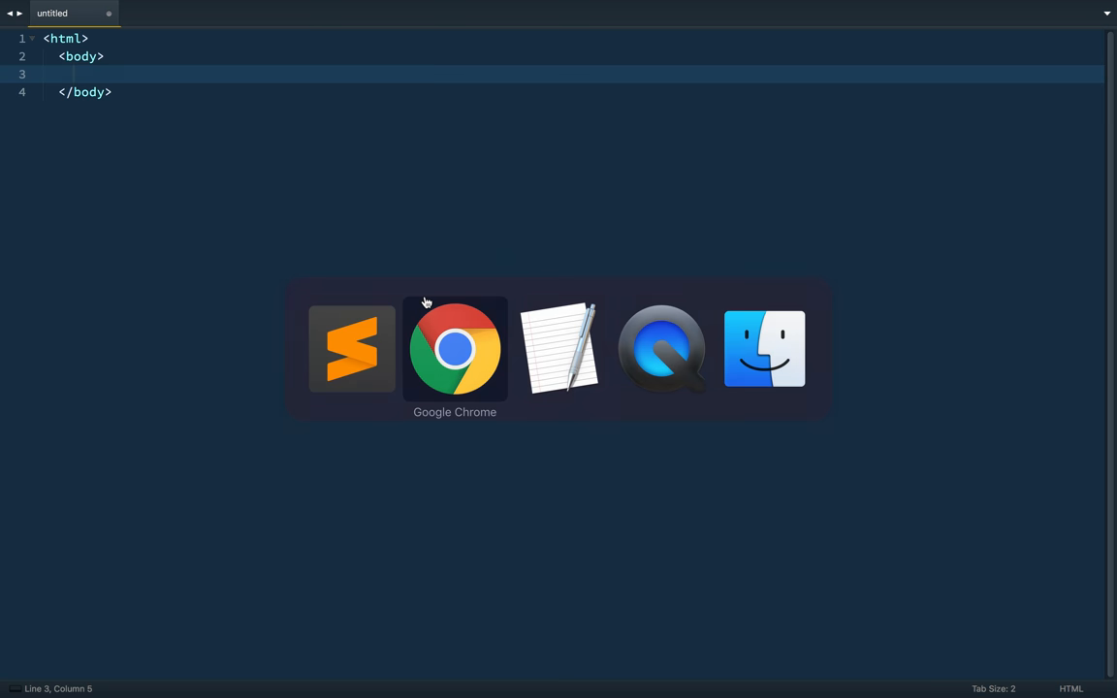
click(453, 349)
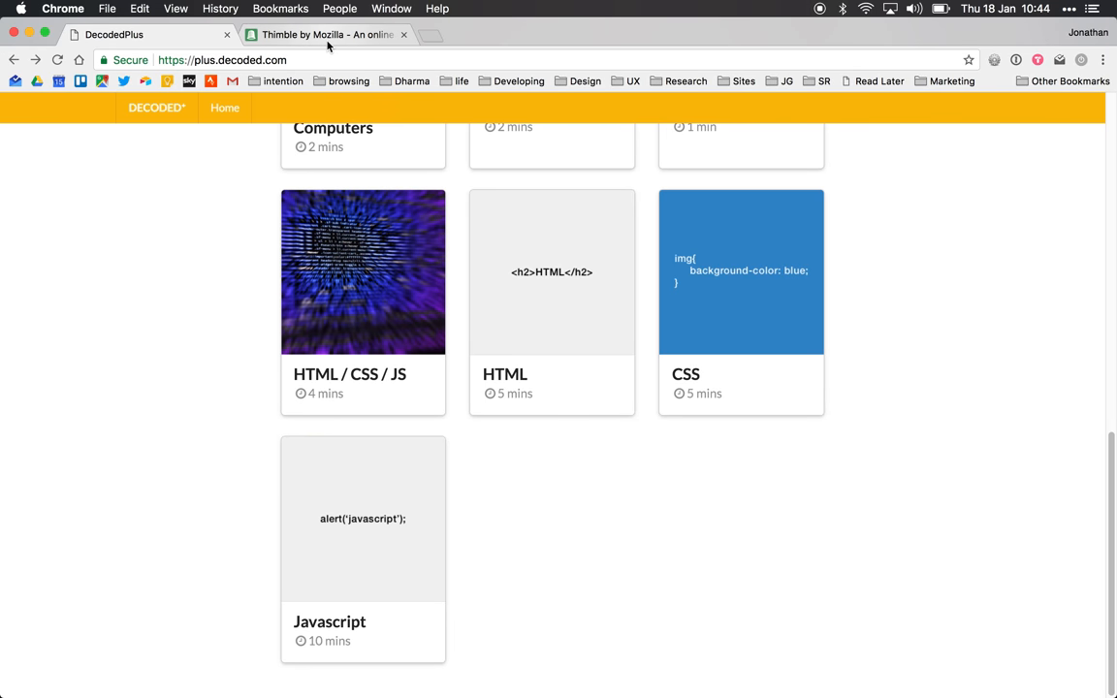
Step: From the Thimble home page, start a new project from scratch
click(325, 35)
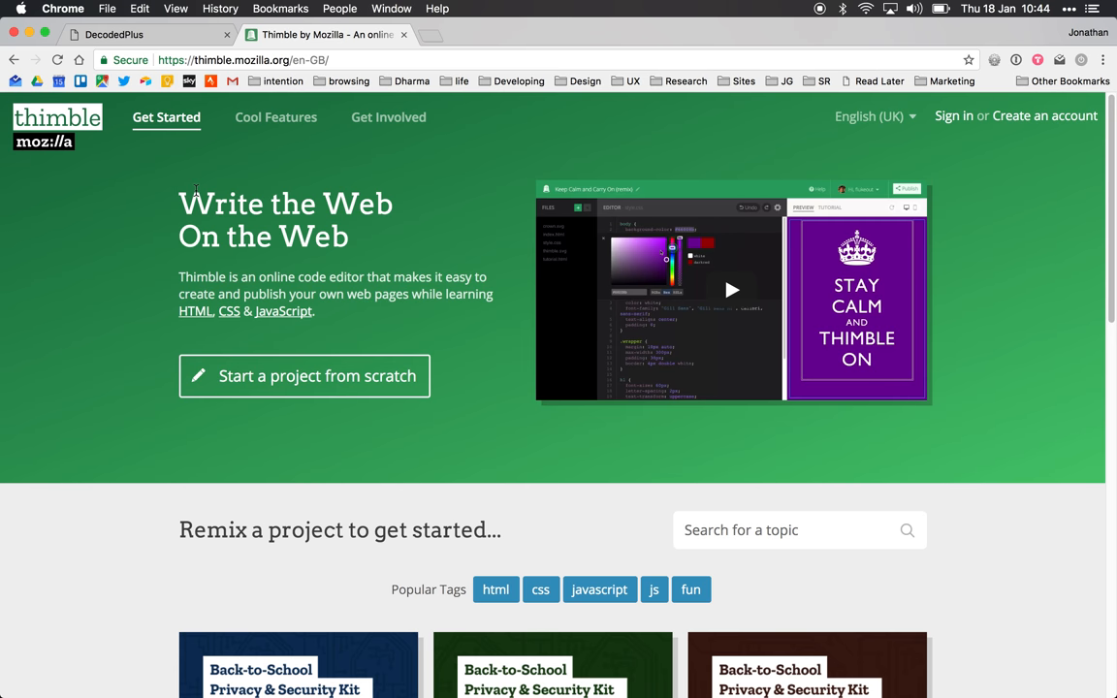
mouse_move(77, 162)
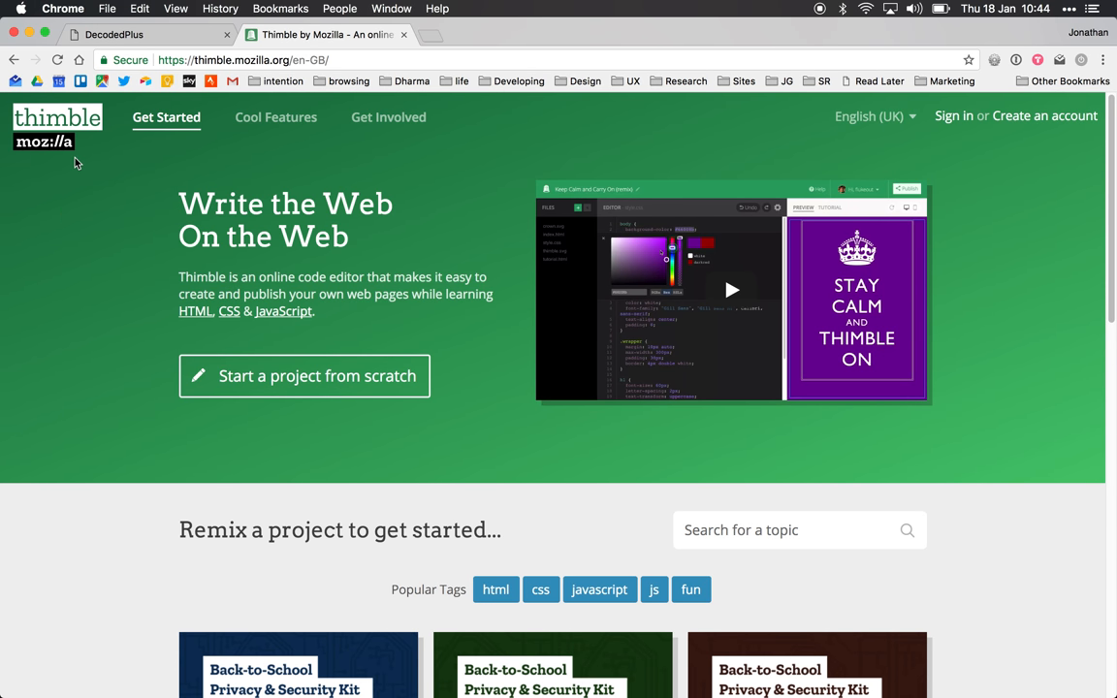
mouse_move(51, 171)
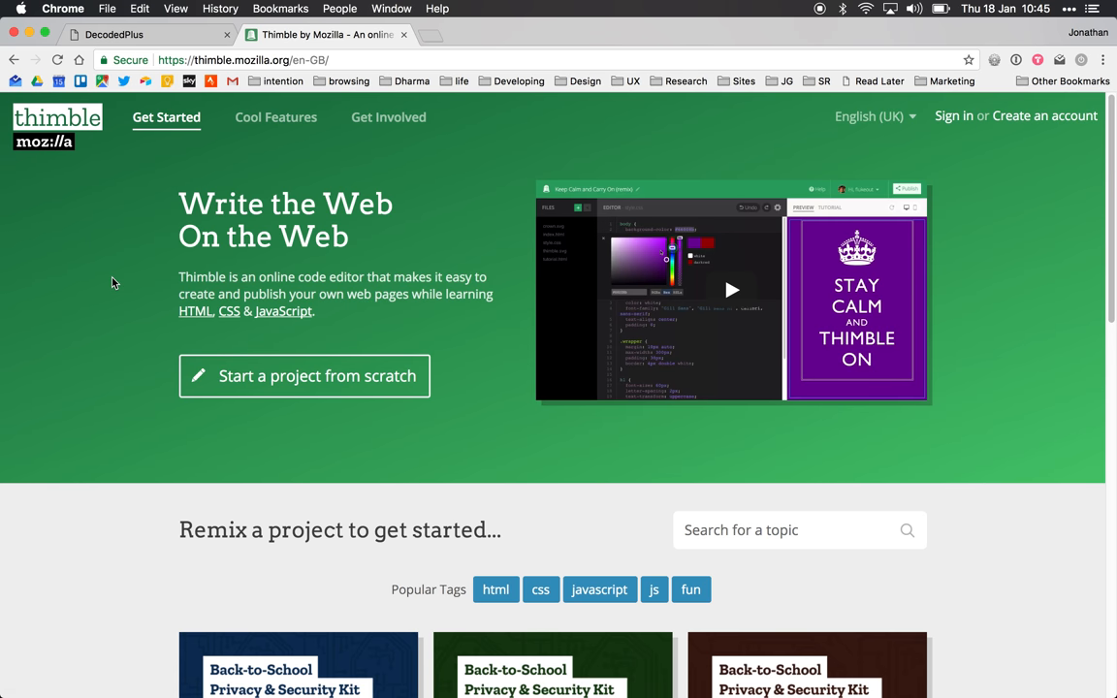
scroll(down, 3)
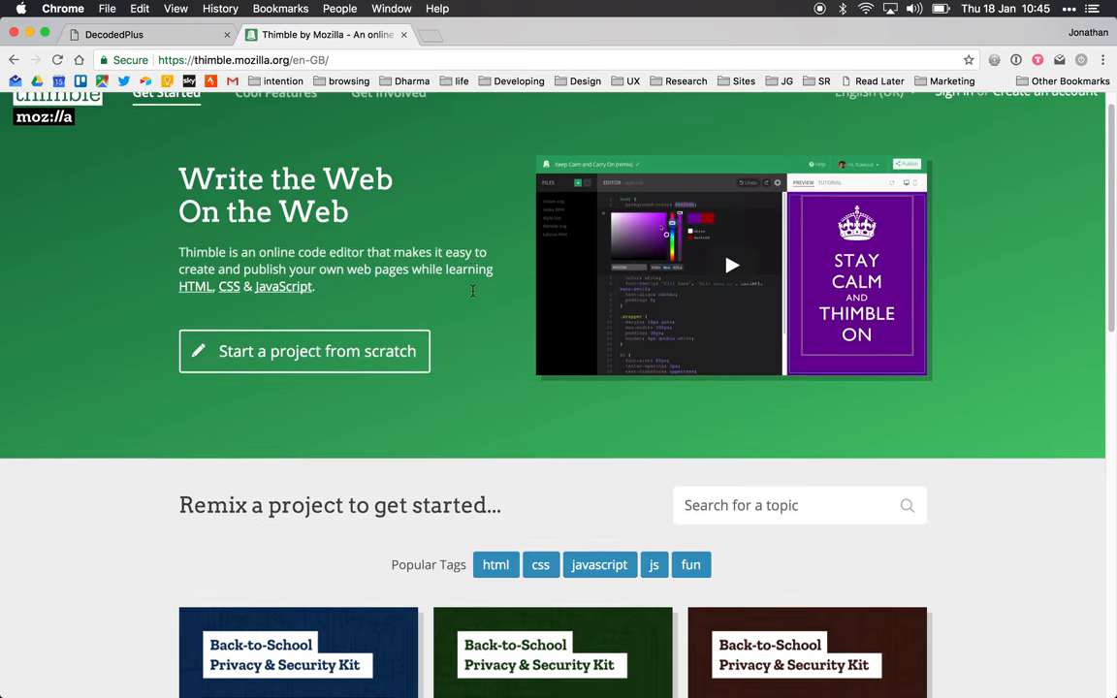
scroll(up, 3)
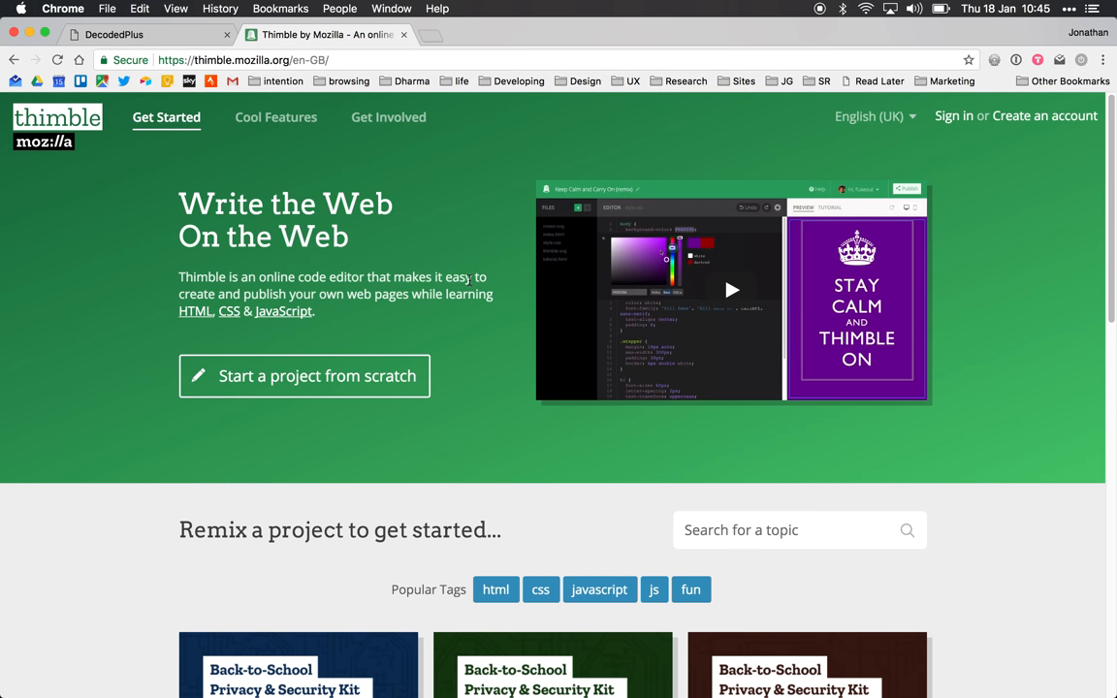
mouse_move(997, 161)
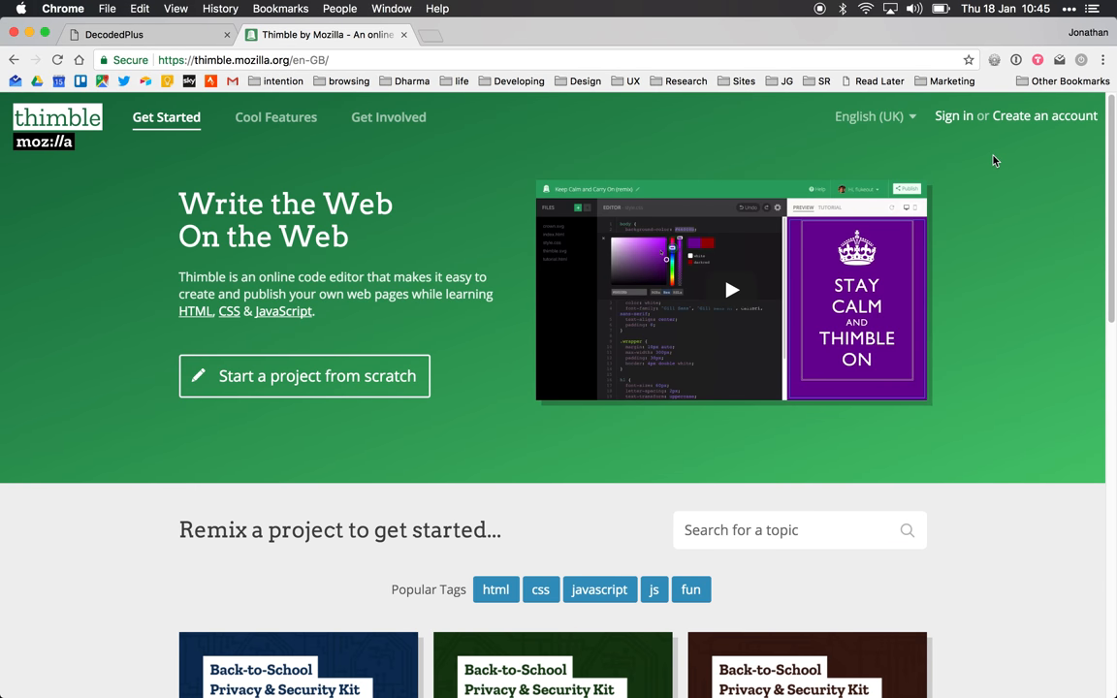
mouse_move(372, 338)
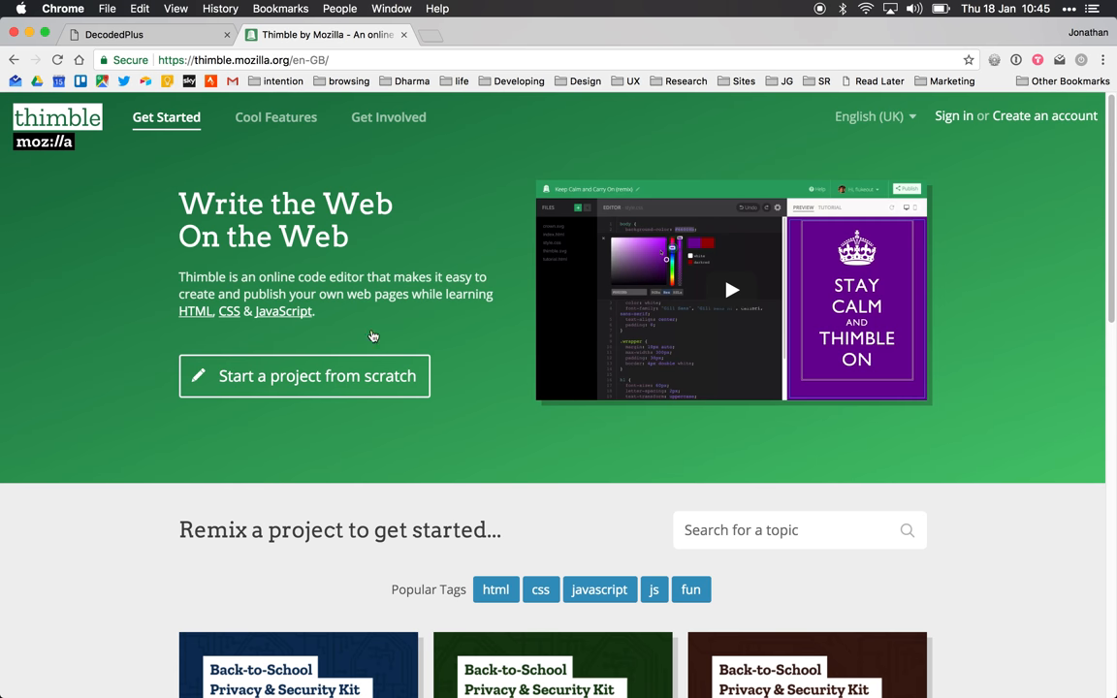
click(303, 376)
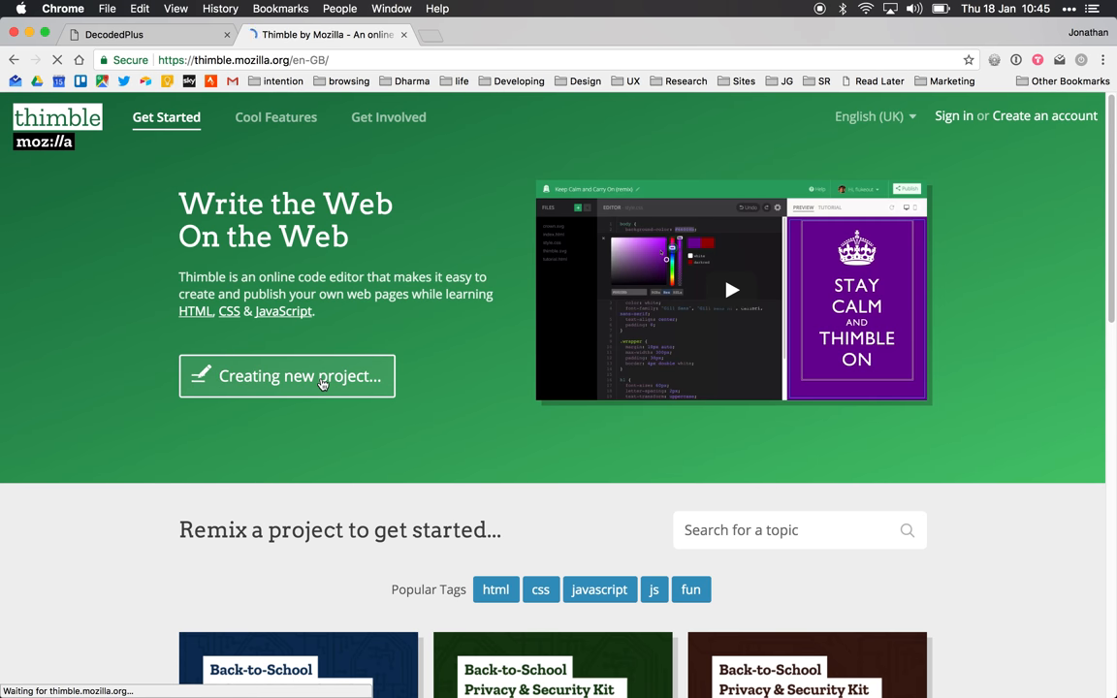
Step: Place the caret in the 'Welcome to Thimble' heading of index.html to edit it
click(287, 376)
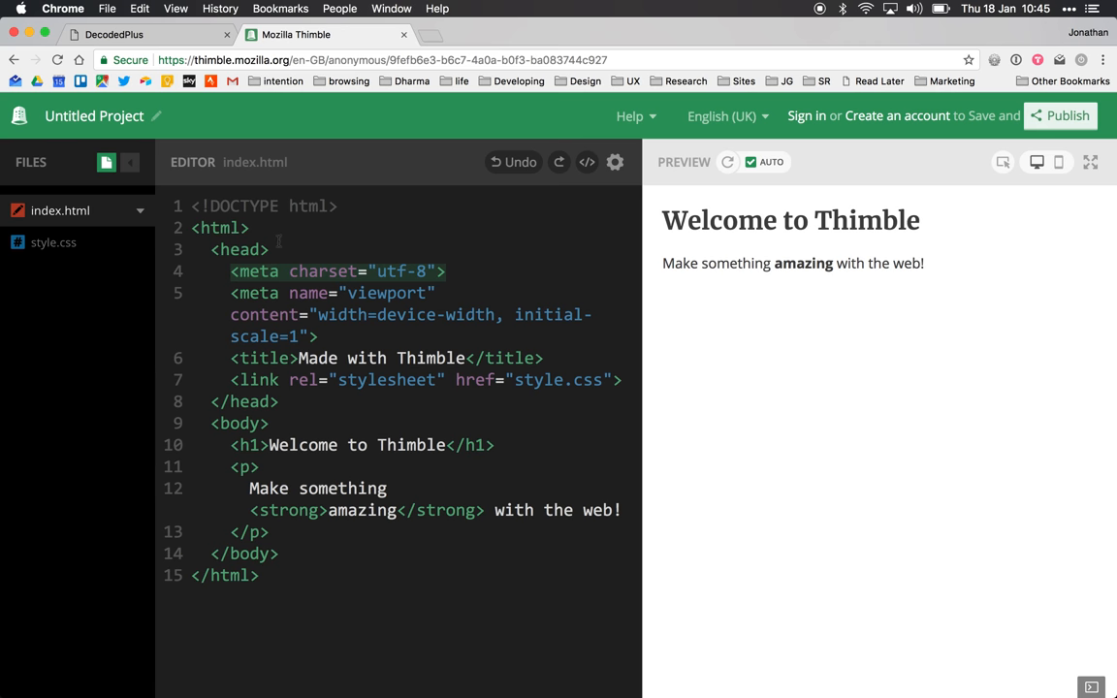
click(318, 338)
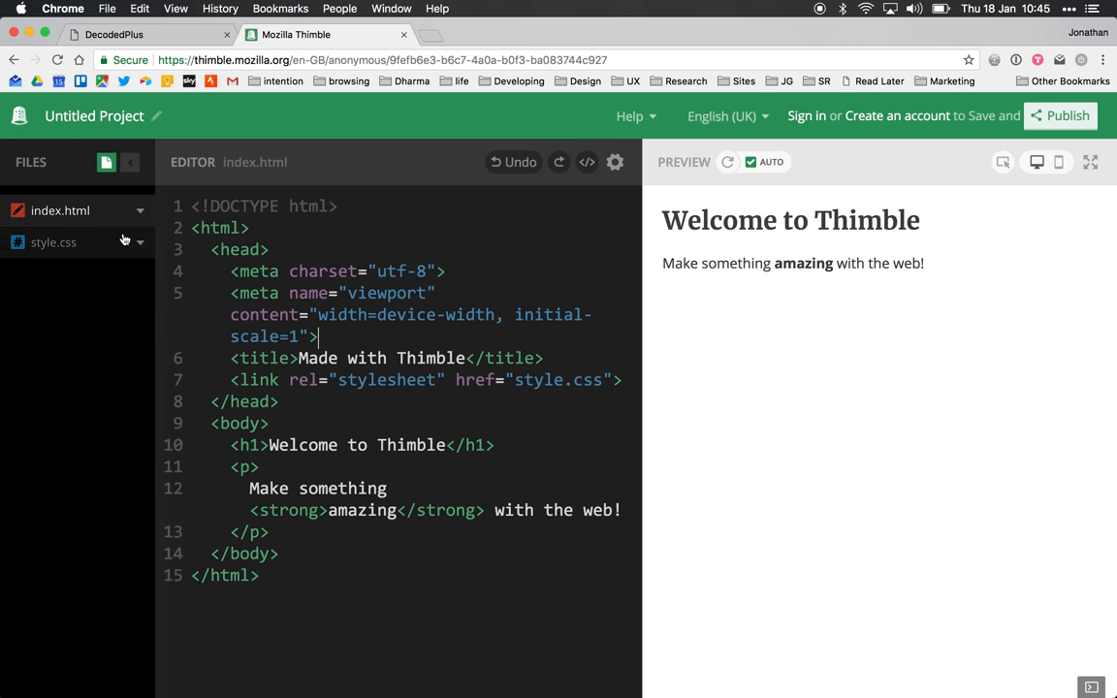
mouse_move(61, 209)
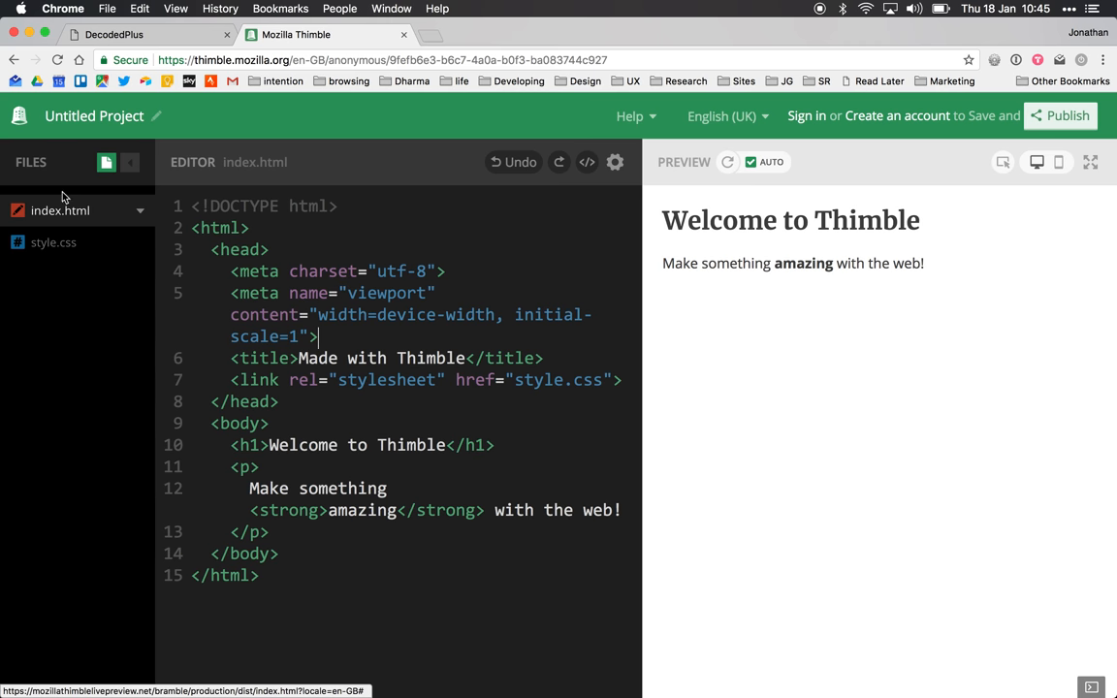
mouse_move(90, 205)
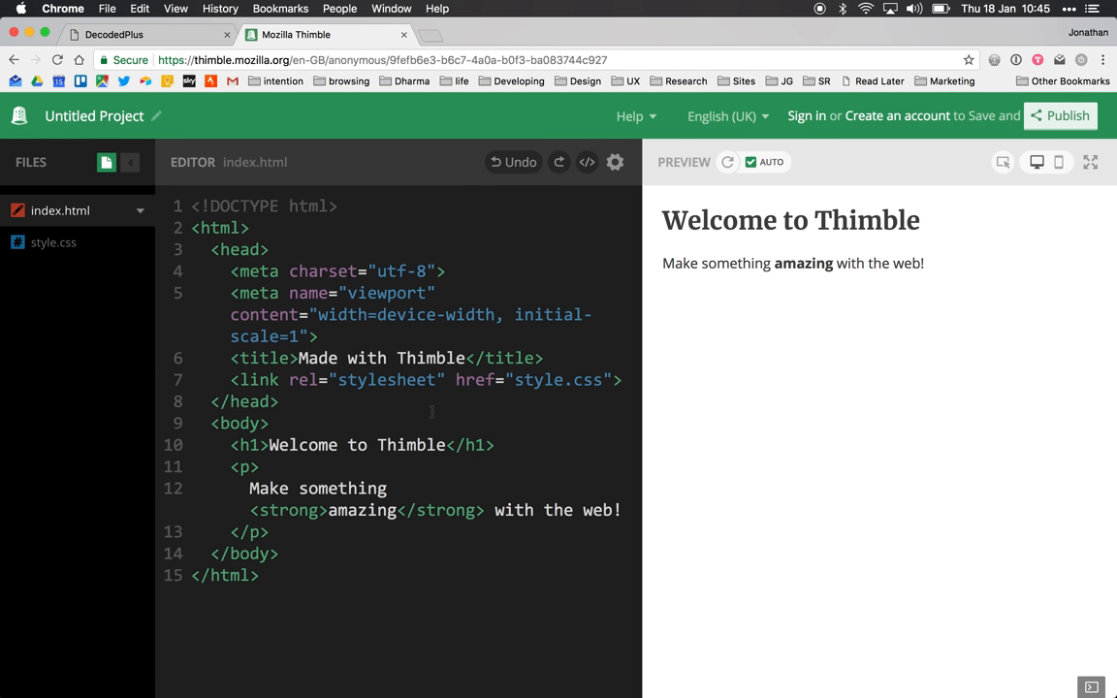
mouse_move(120, 218)
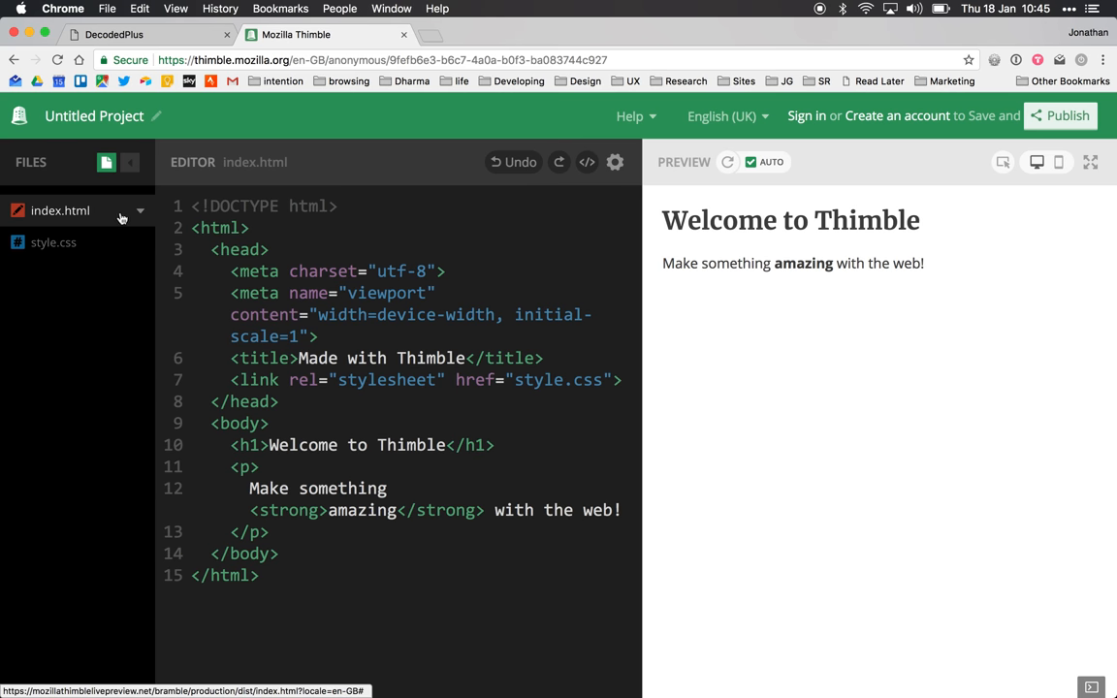
mouse_move(392, 325)
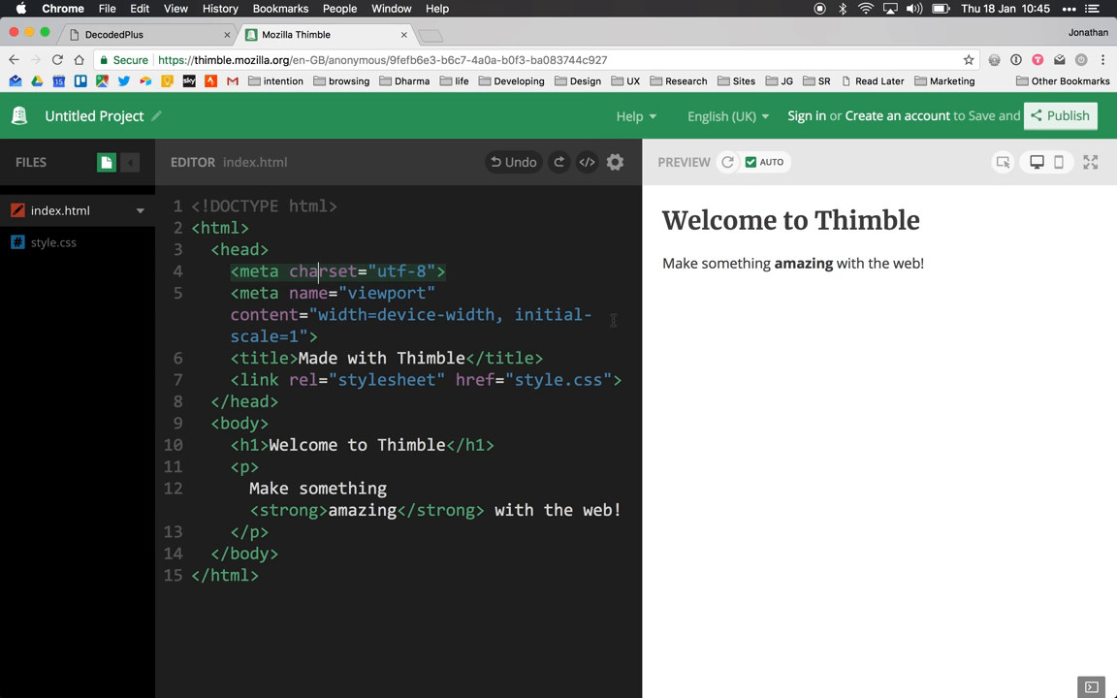
mouse_move(845, 198)
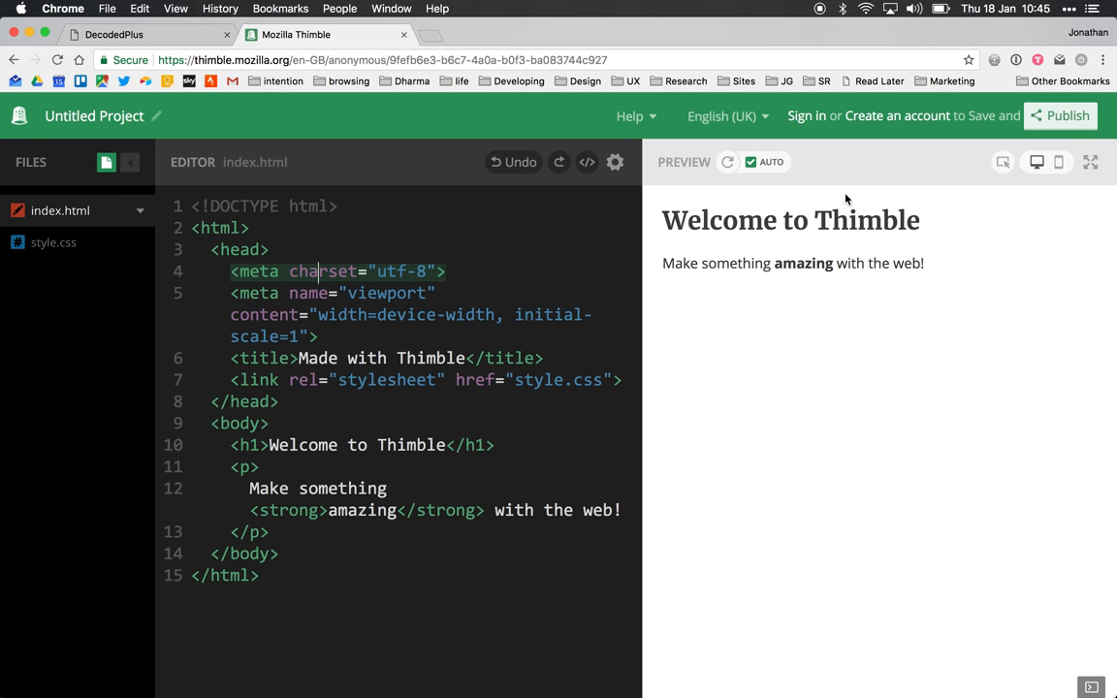
mouse_move(830, 233)
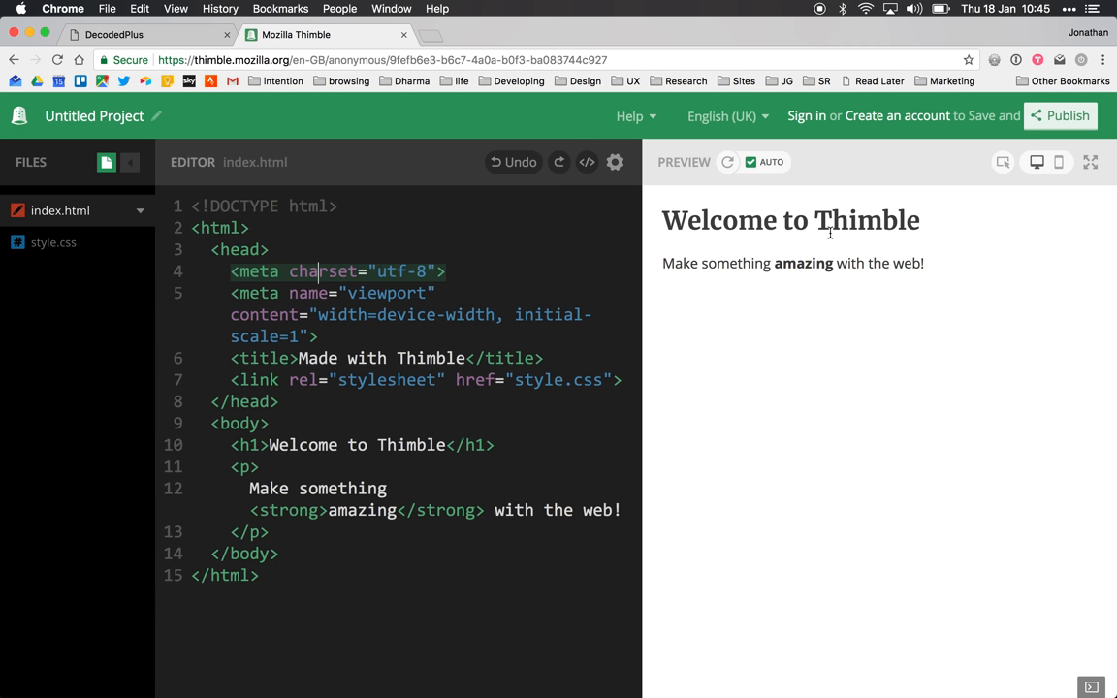
mouse_move(751, 206)
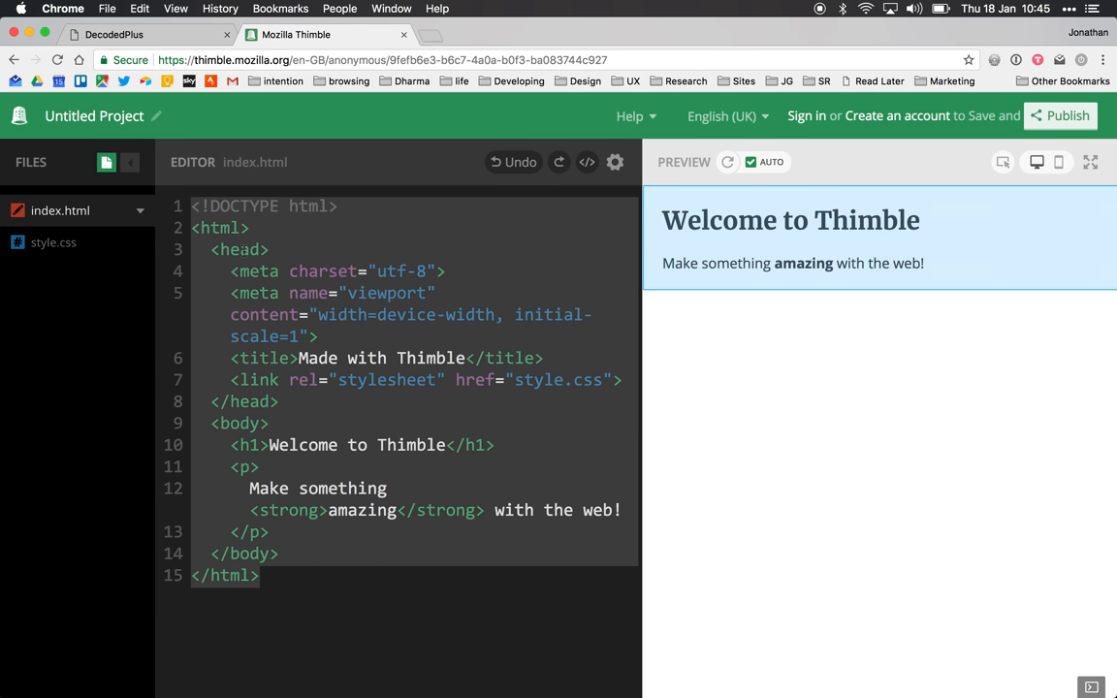
click(271, 248)
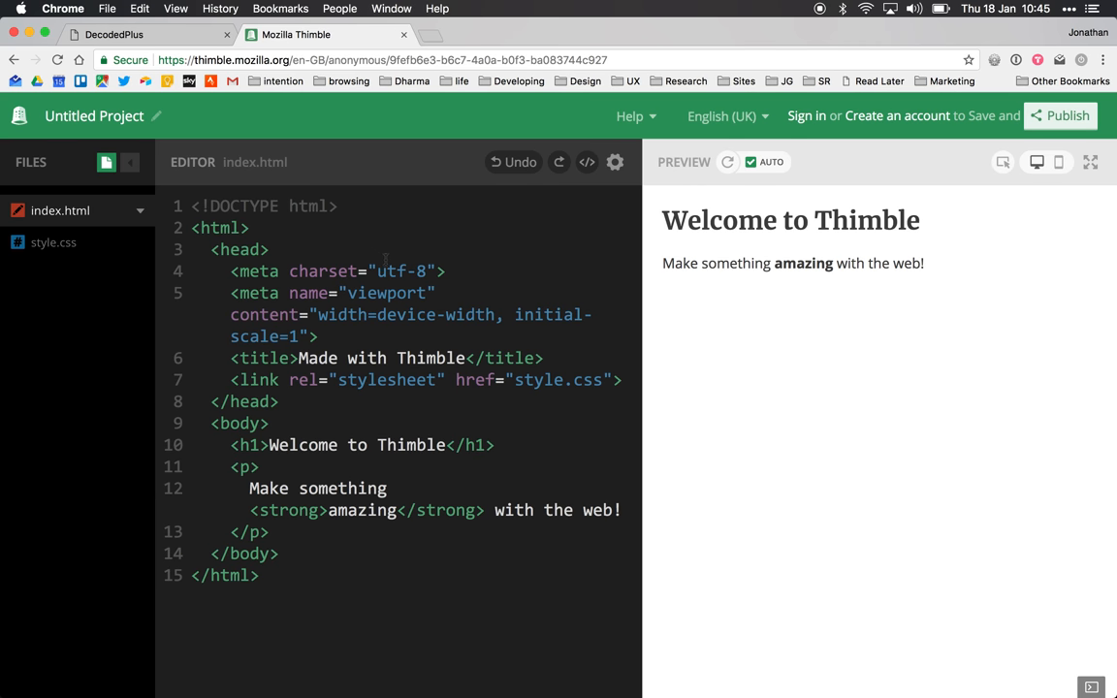
mouse_move(659, 349)
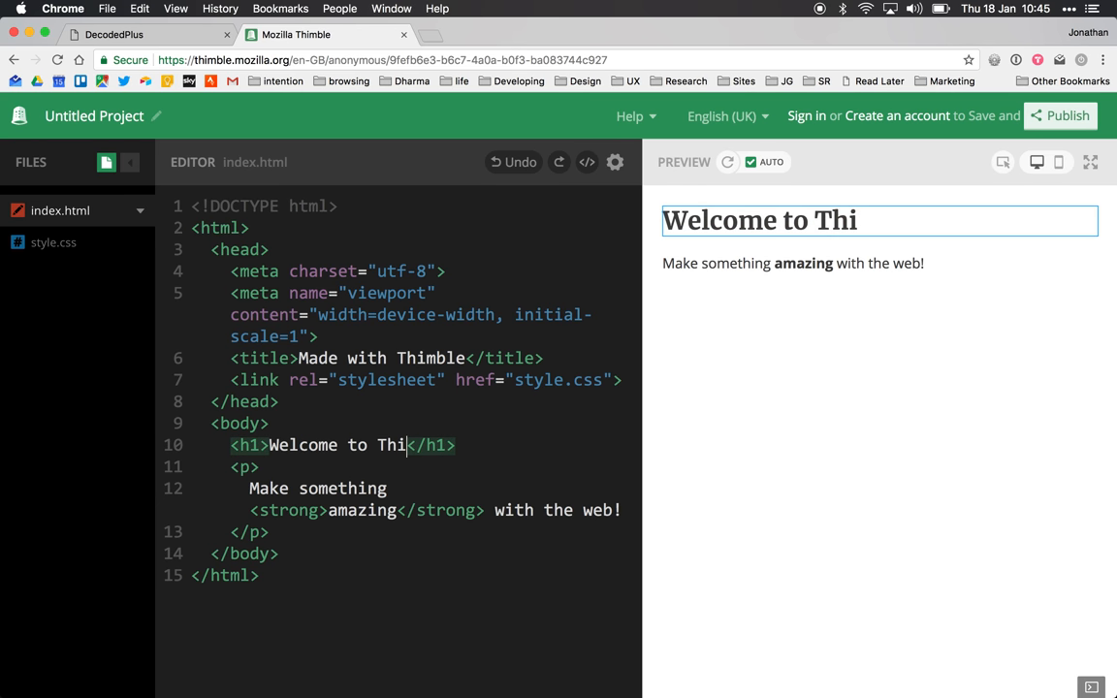
Step: Replace 'Thimble' so the heading reads 'Welcome to This wonderful site :-)'
key(Backspace)
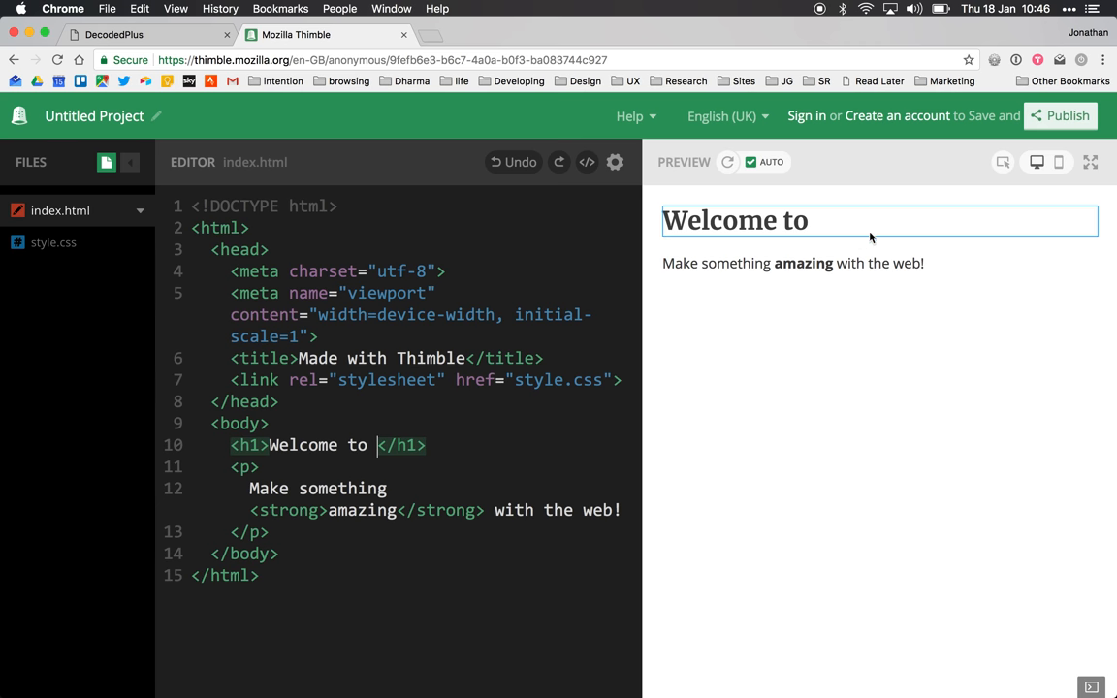
text(This)
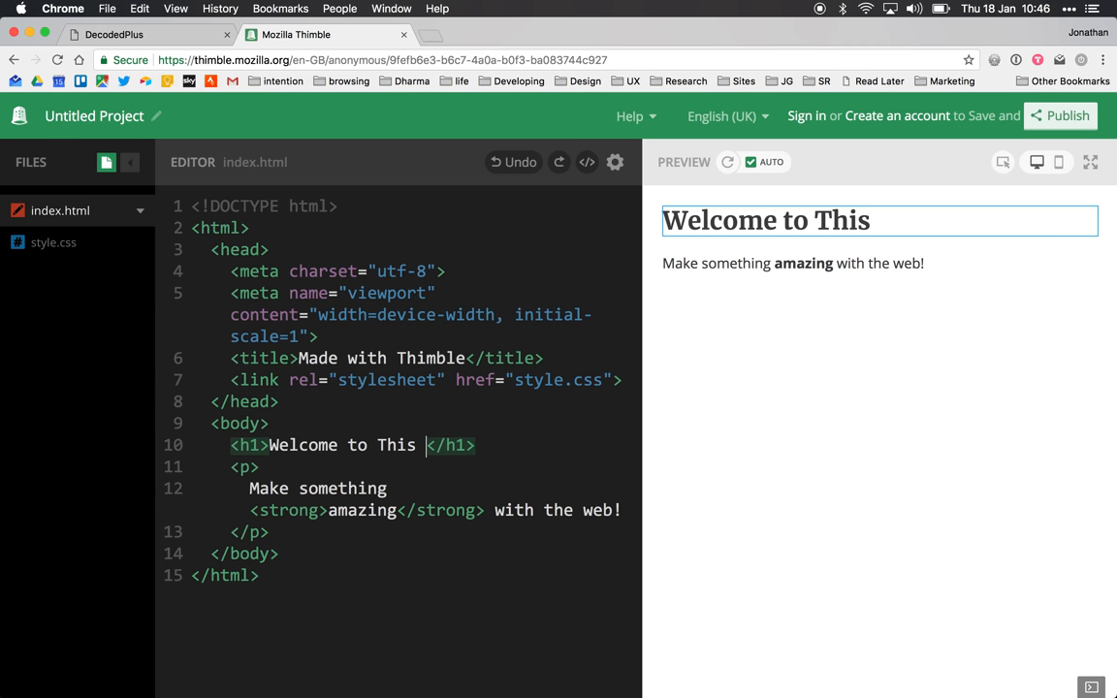
text(wonder)
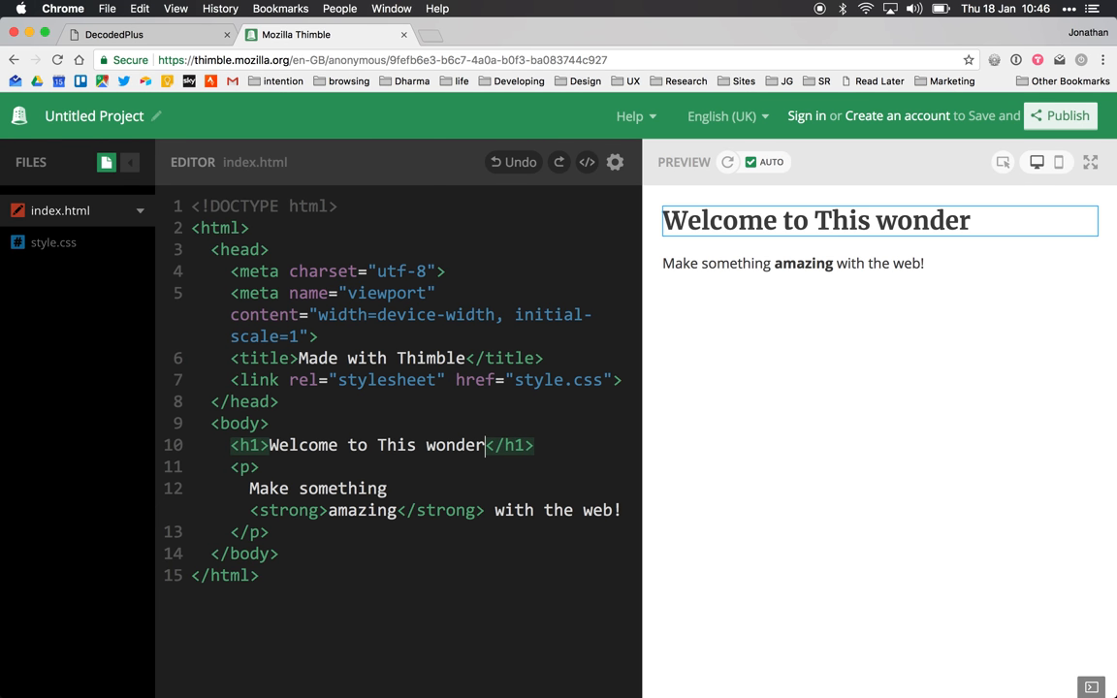
text(ful site)
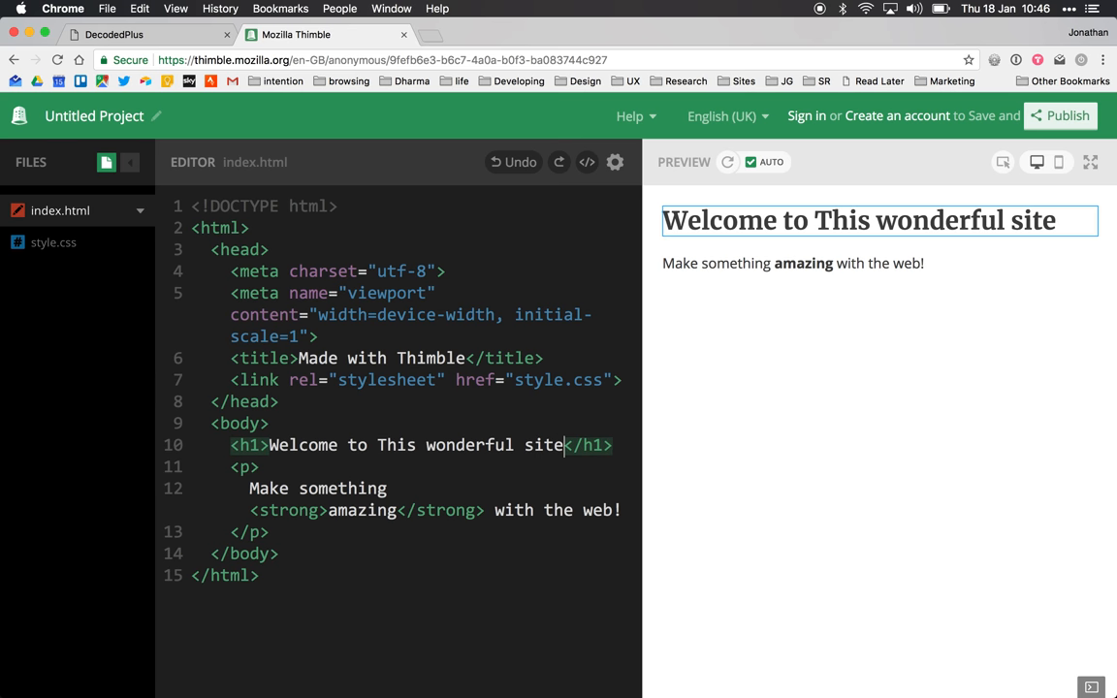
text(:-))
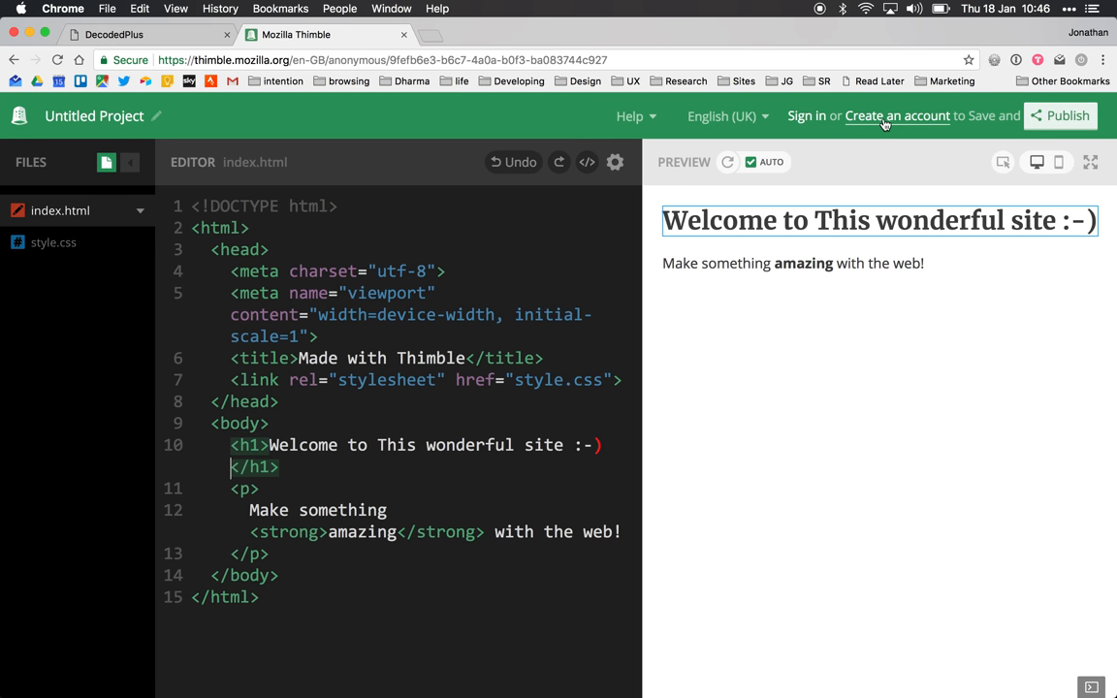
mouse_move(895, 116)
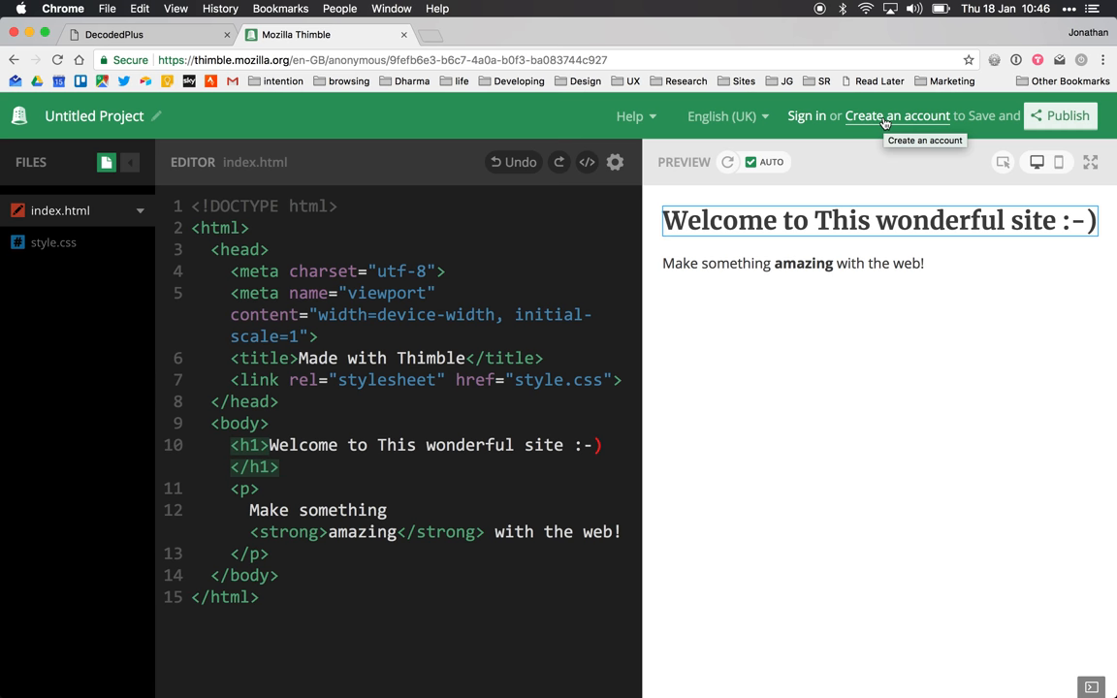
click(896, 116)
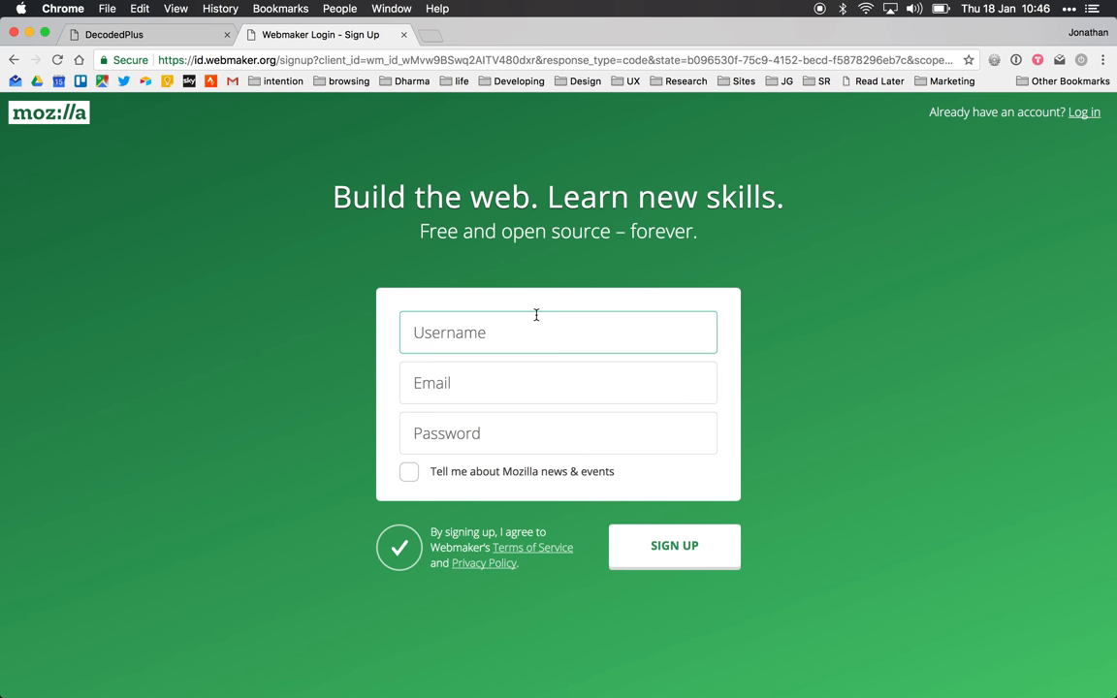
text(jonathan)
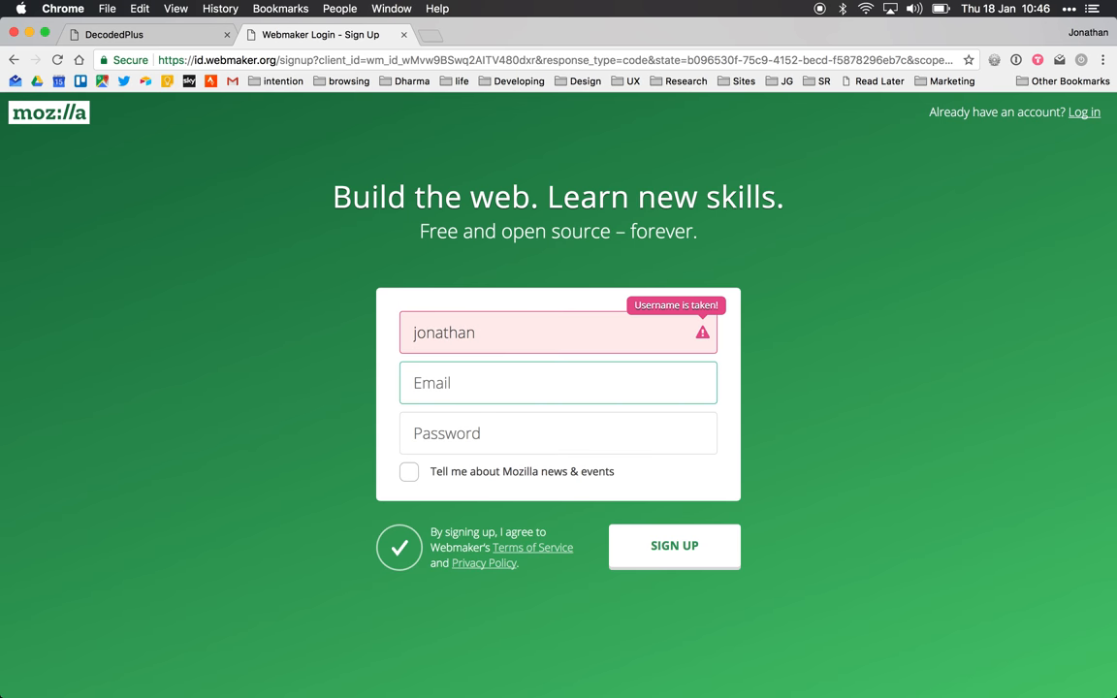
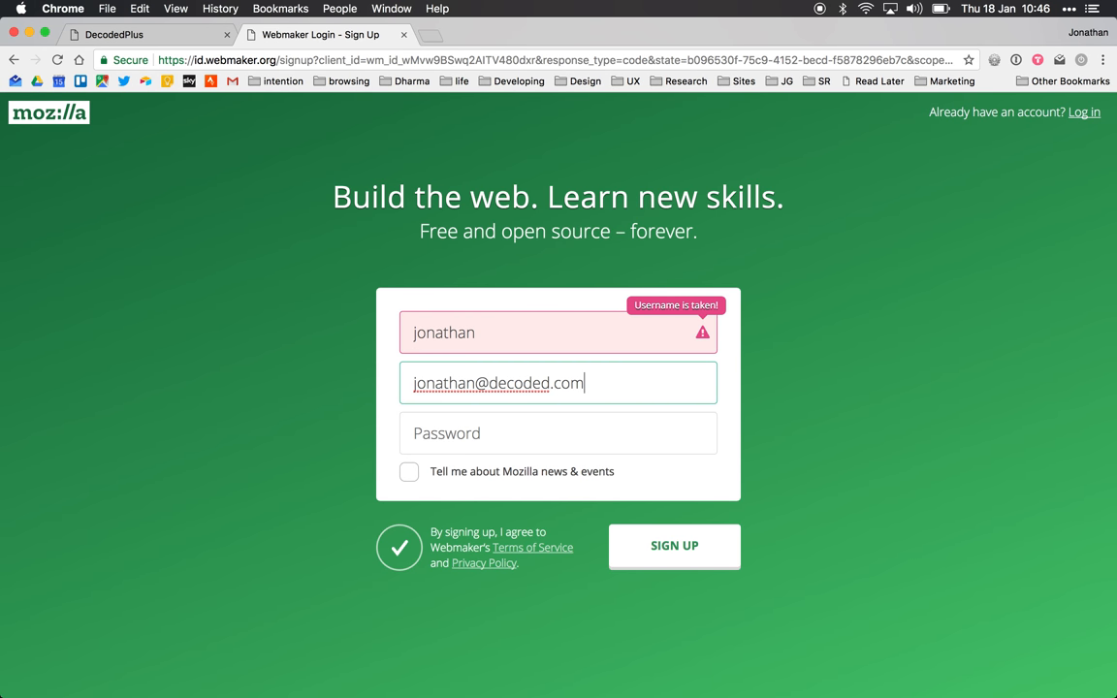
text(2018)
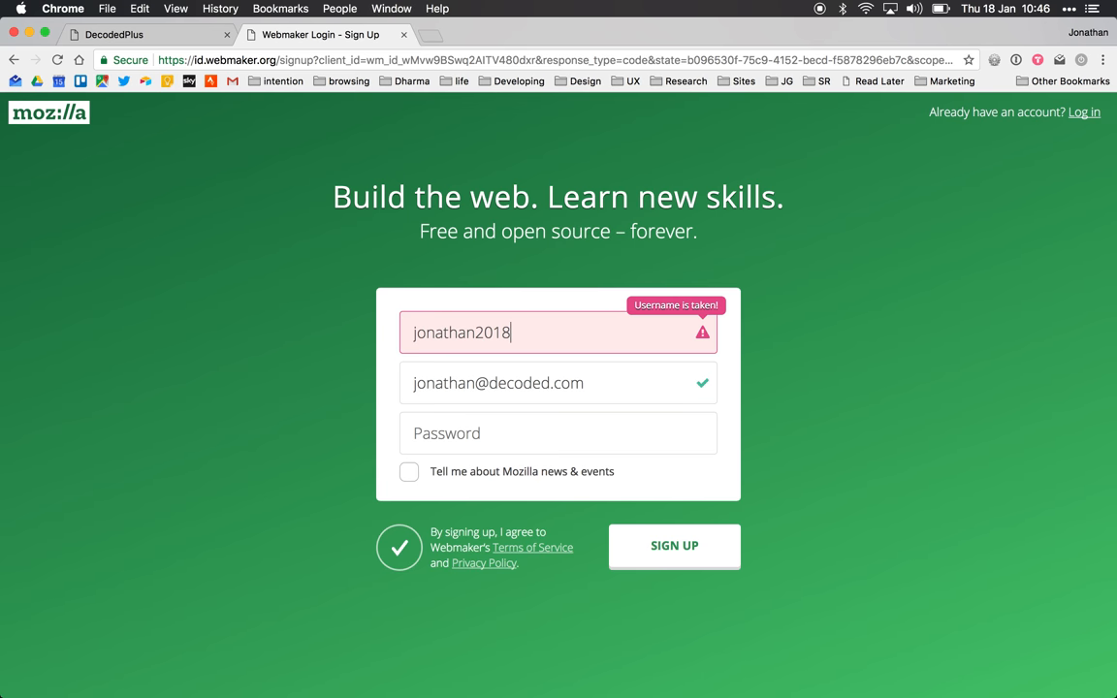
click(558, 433)
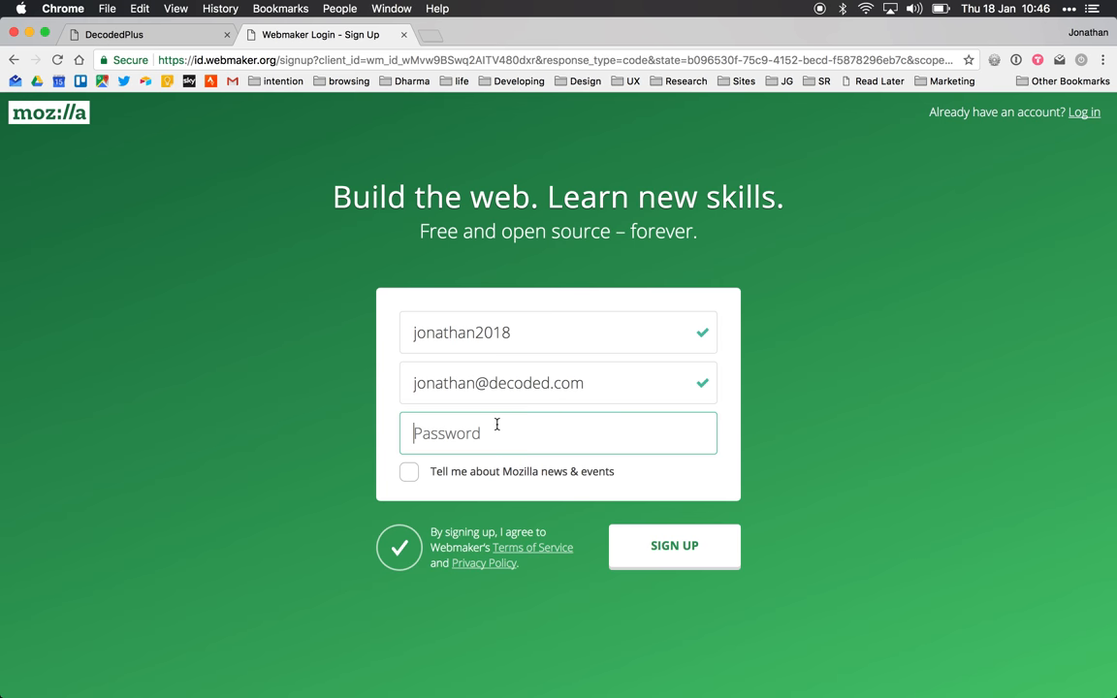
text(password)
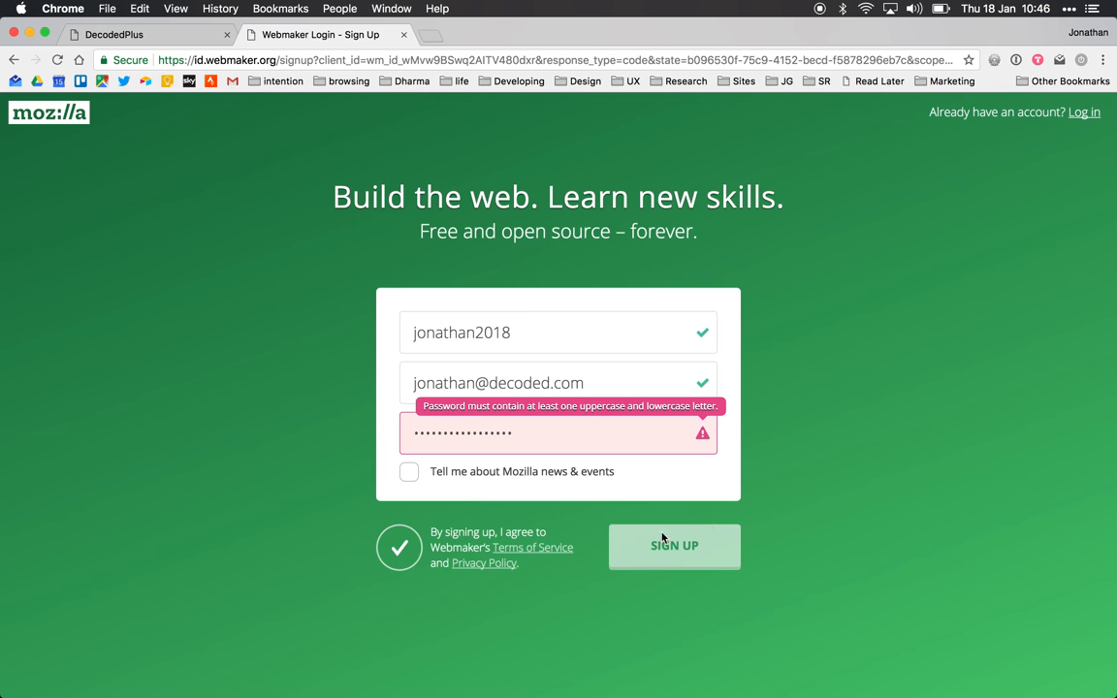
click(675, 545)
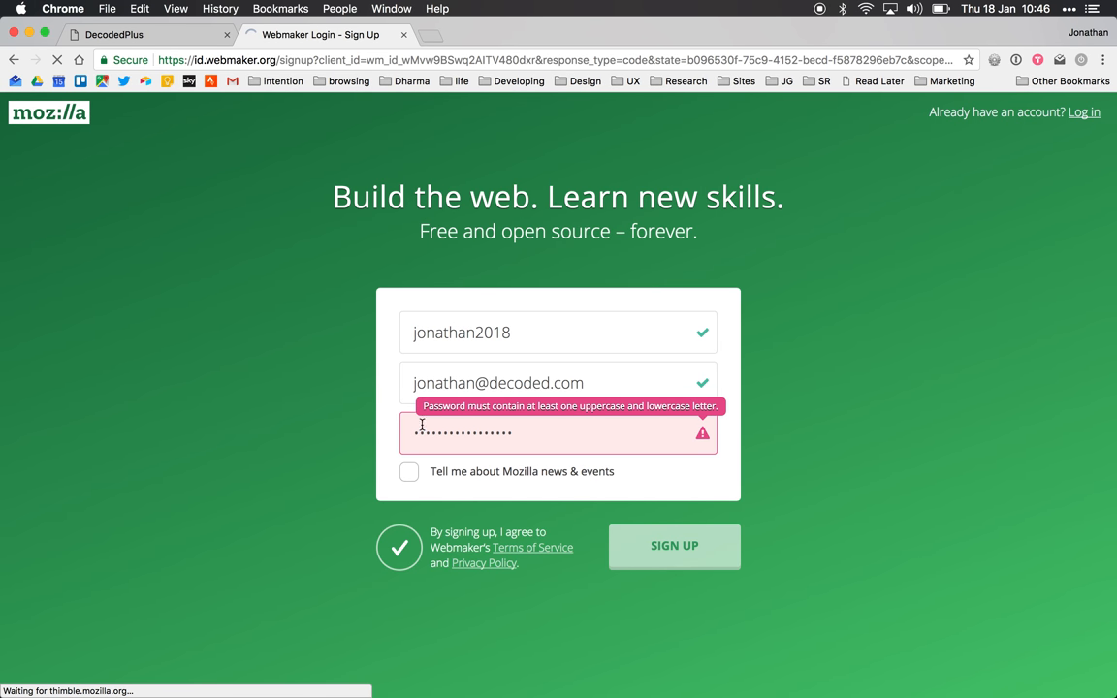
Step: Return to the project signed in as jonathan2018 and show the account menu
click(675, 545)
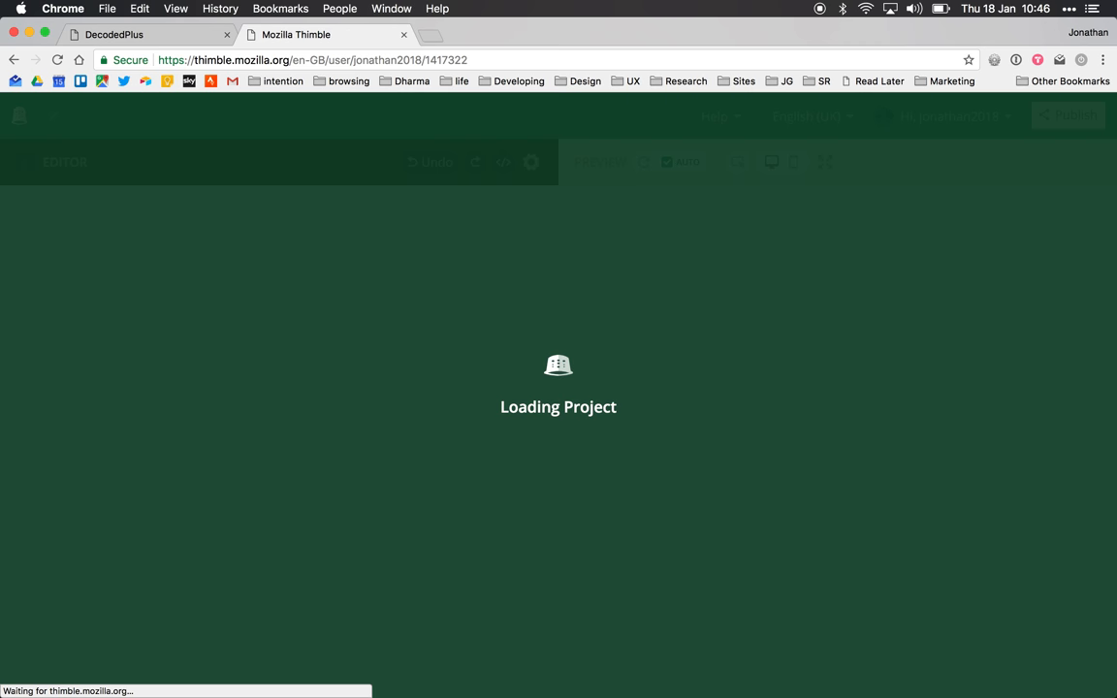
mouse_move(378, 349)
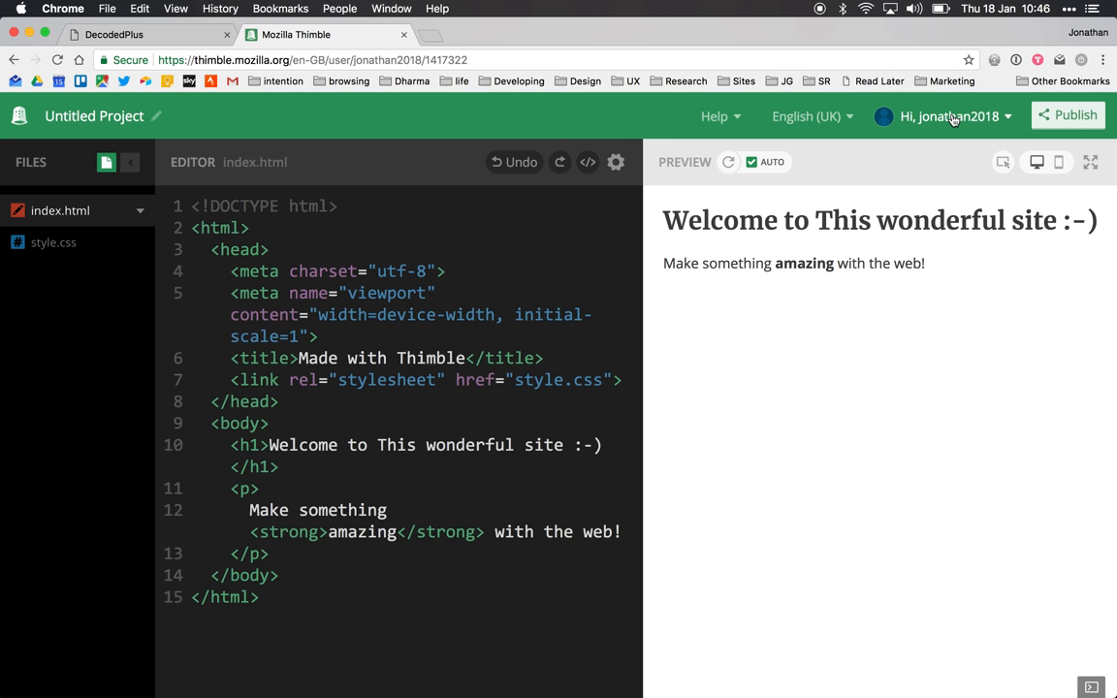
click(946, 116)
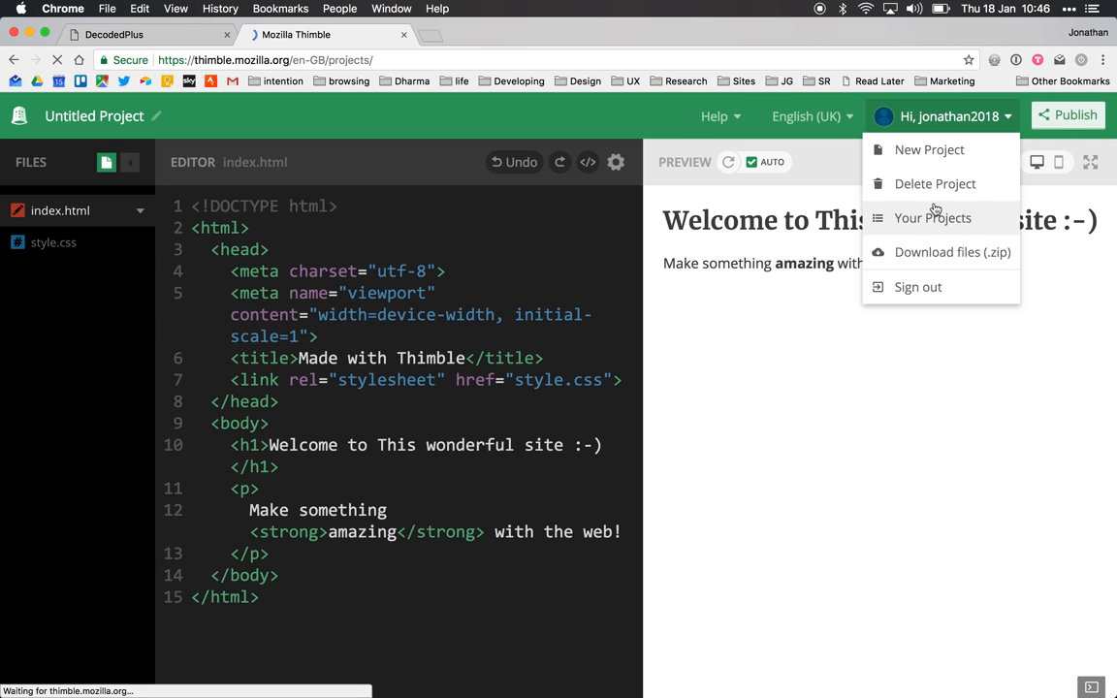
Step: List Your Projects and reopen Untitled Project from it
click(931, 217)
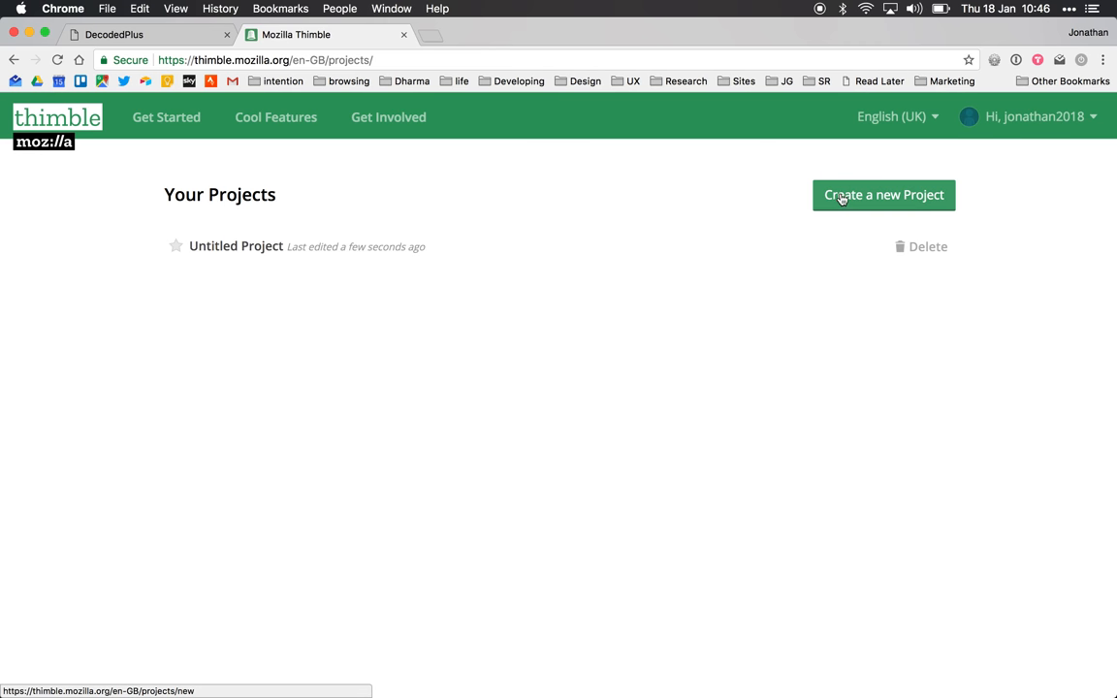
mouse_move(222, 395)
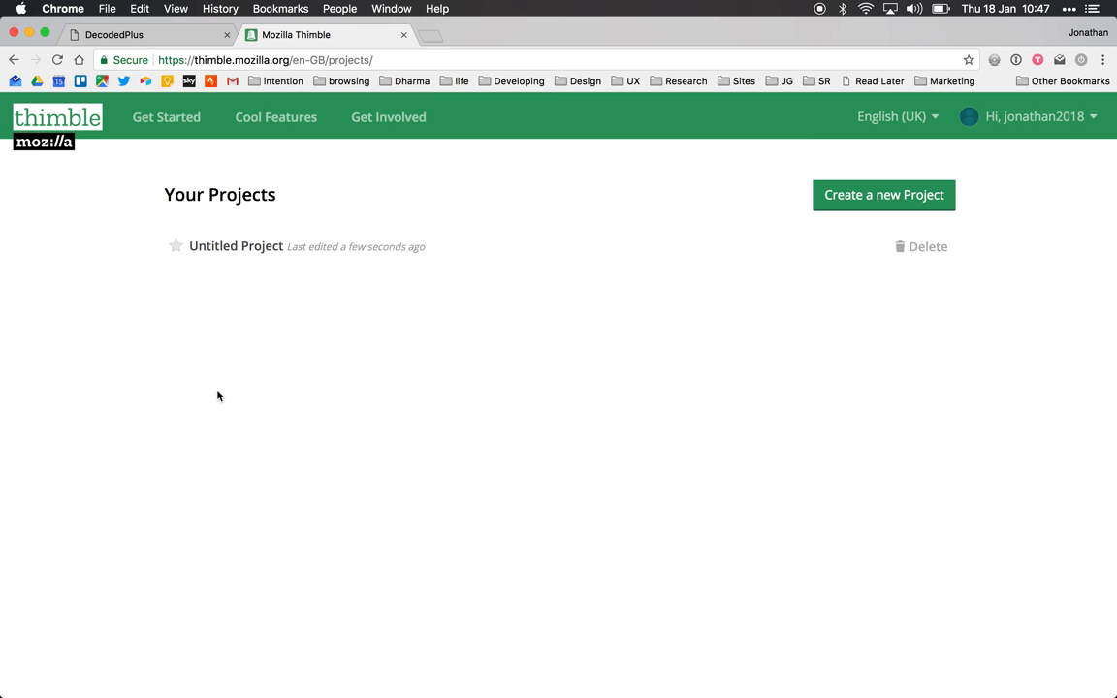
mouse_move(237, 245)
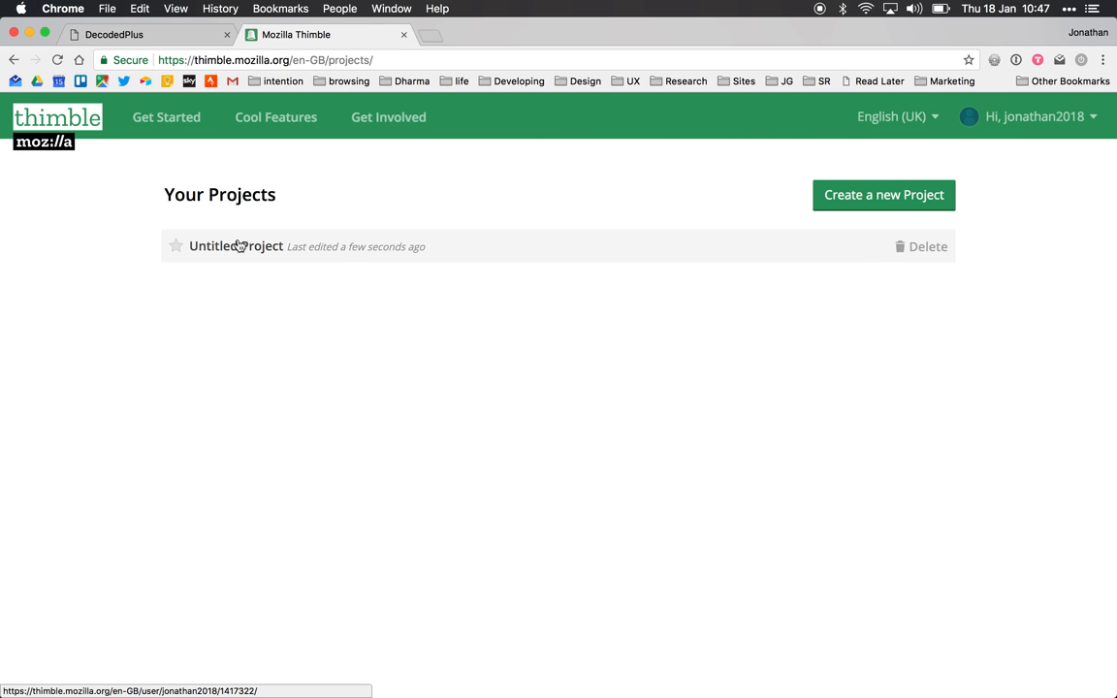
click(236, 244)
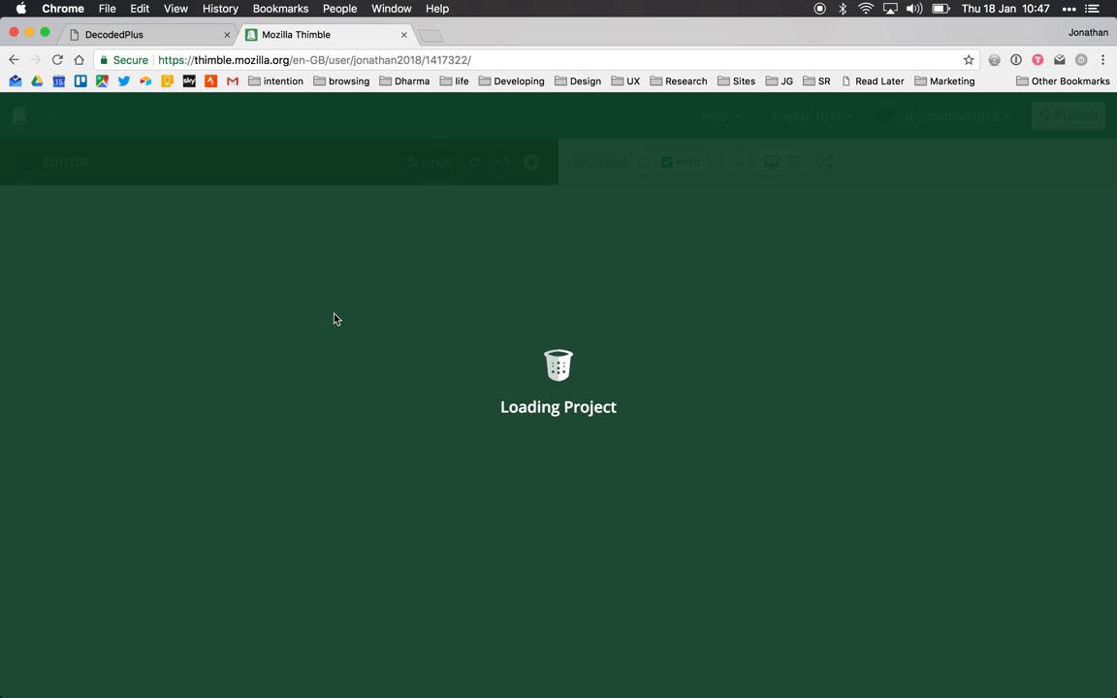